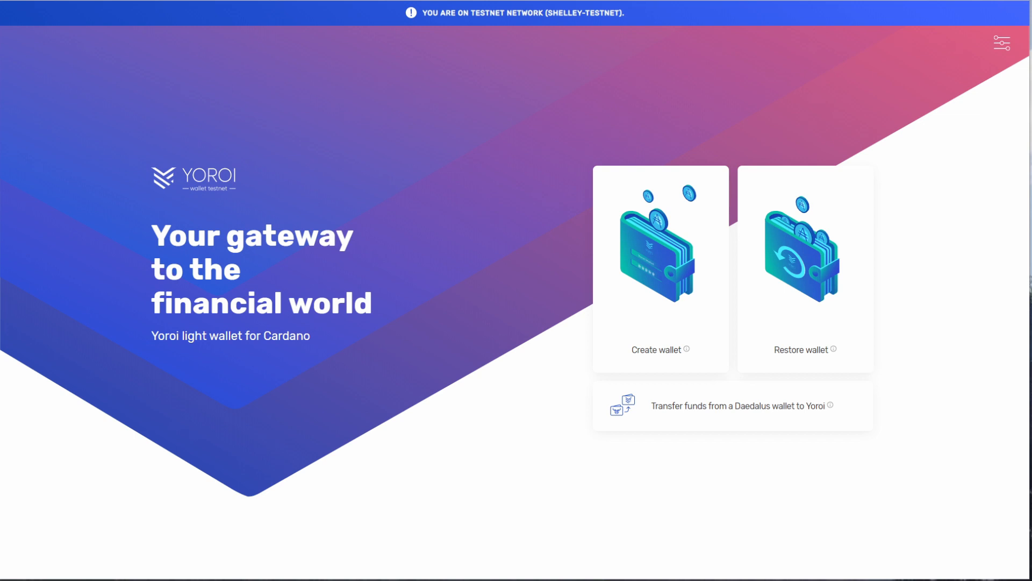
pyautogui.moveTo(609, 338)
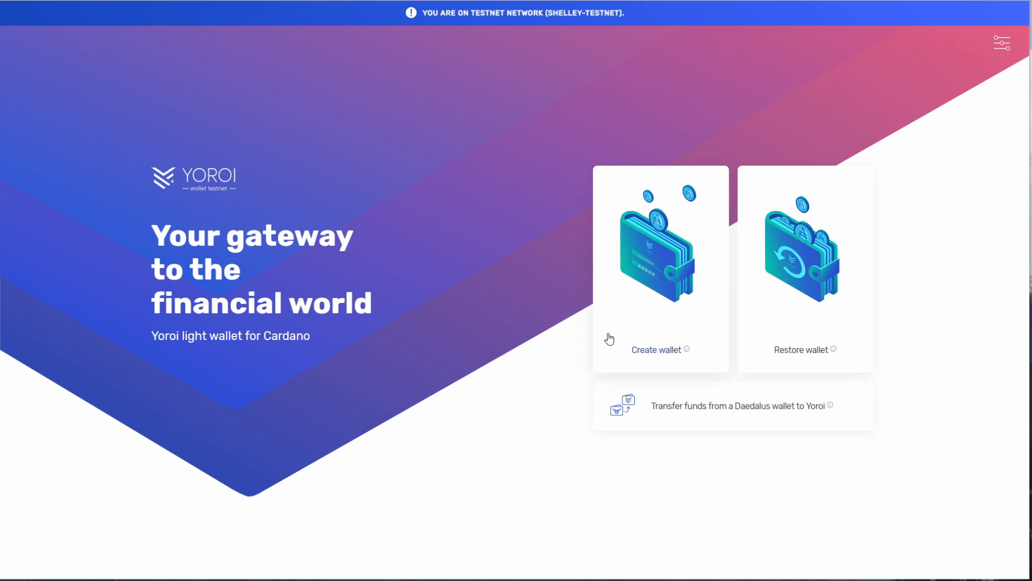
pyautogui.moveTo(805, 266)
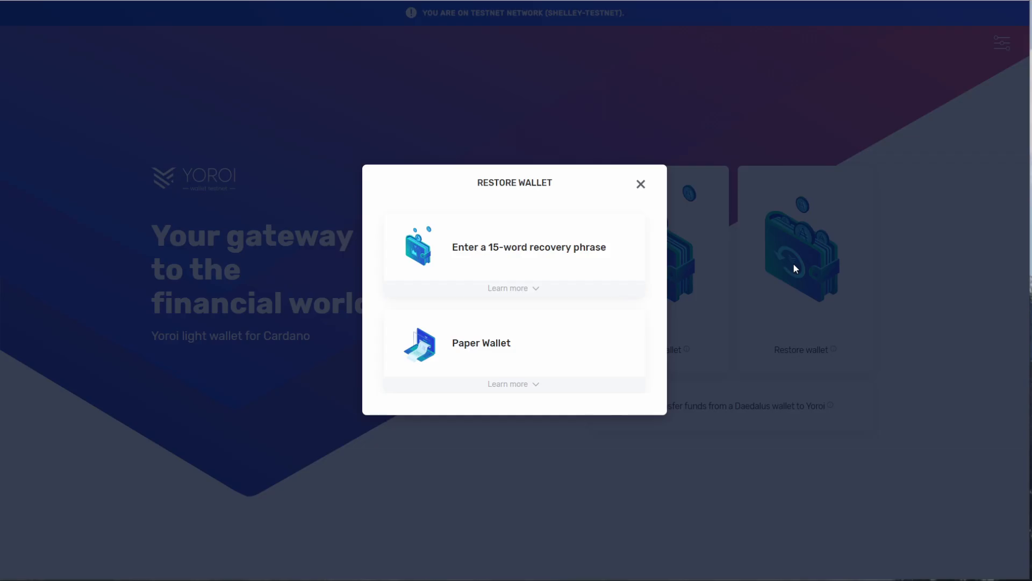
pyautogui.moveTo(537, 270)
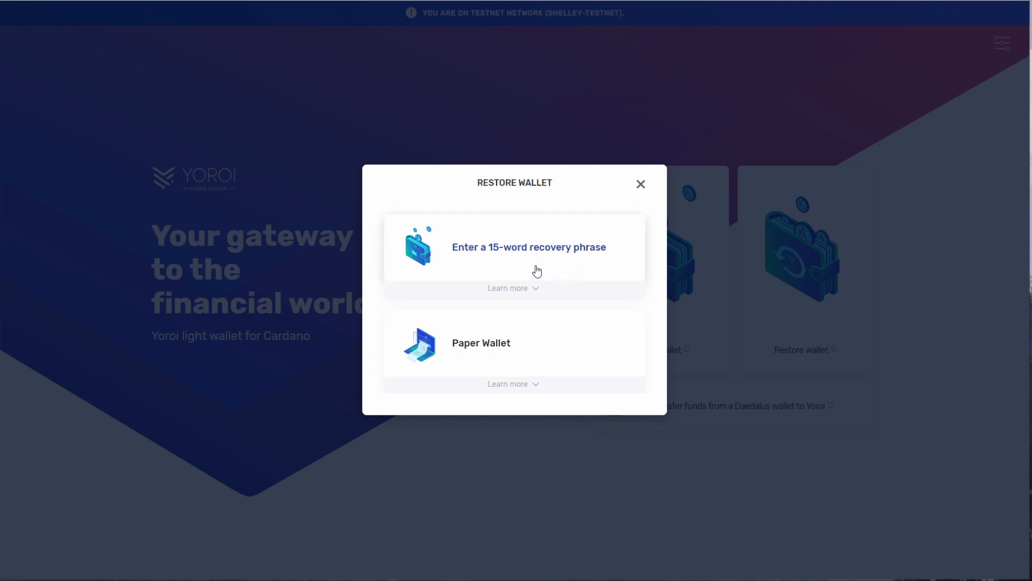
pyautogui.moveTo(483, 265)
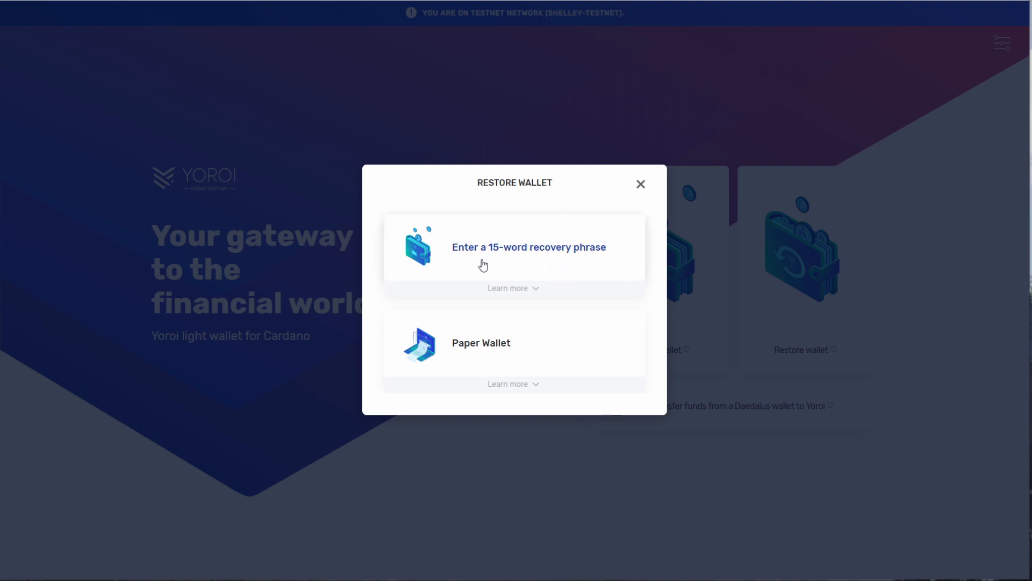
# Choose restoring from a 15-word recovery phrase, name the wallet and submit the restore form.
pyautogui.click(529, 247)
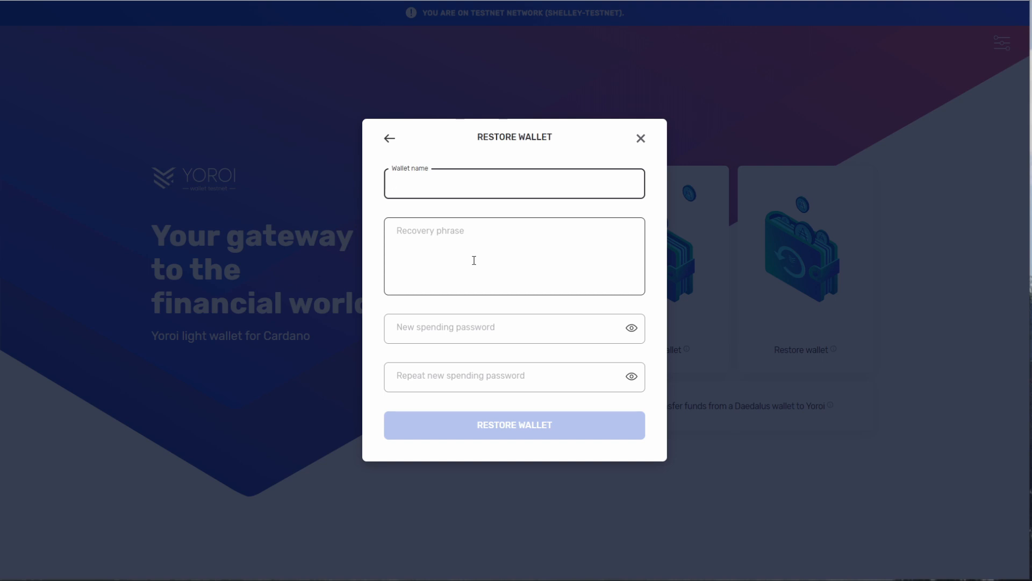
pyautogui.click(514, 183)
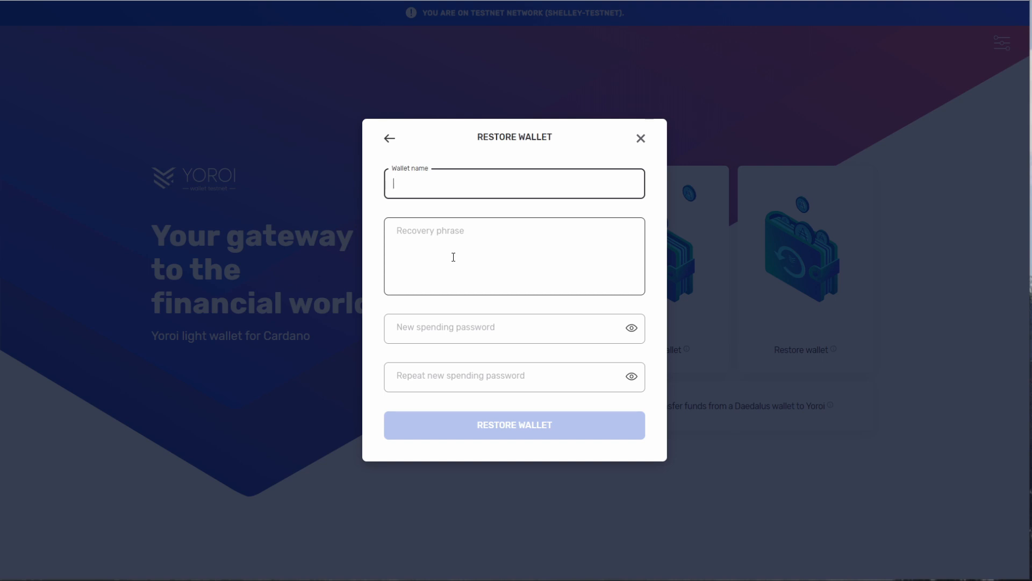
pyautogui.moveTo(444, 259)
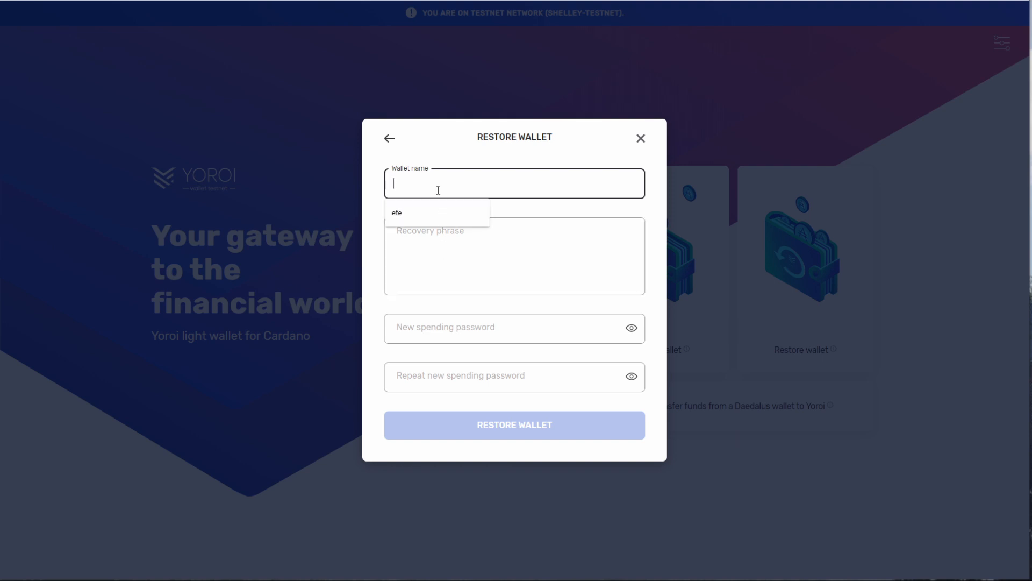
pyautogui.click(514, 425)
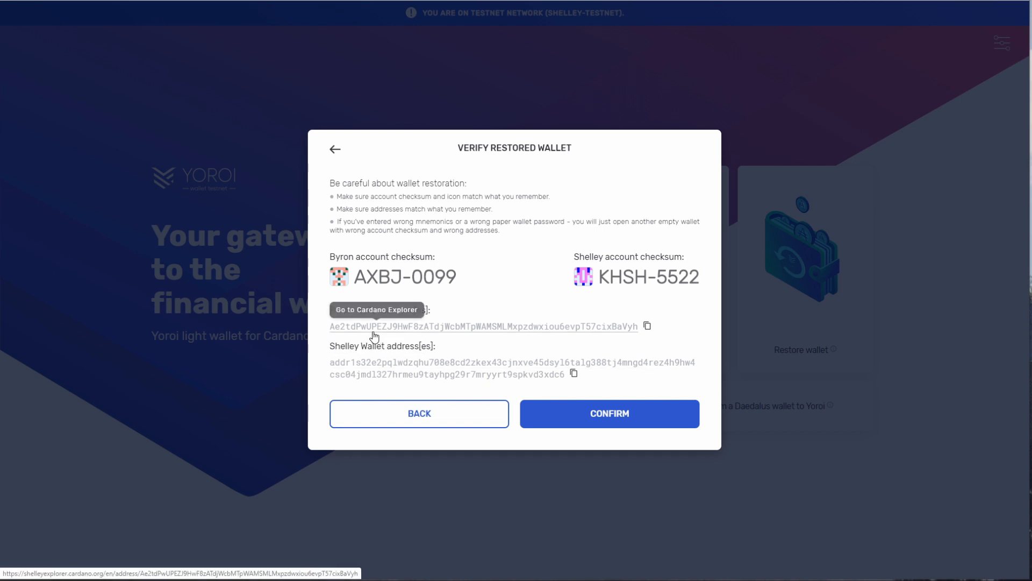
pyautogui.moveTo(620, 121)
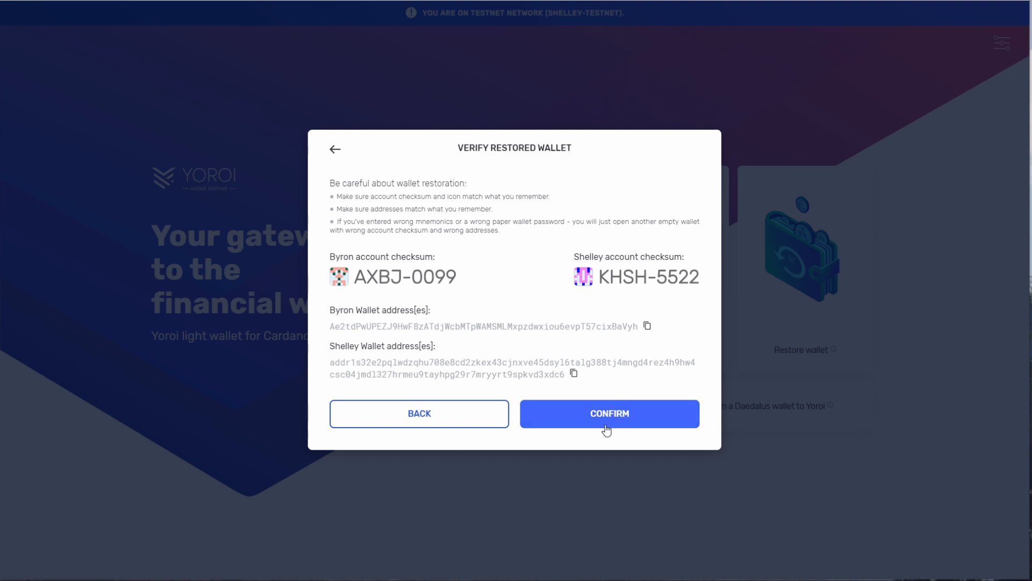
# Confirm the restored wallet's account checksums and addresses.
pyautogui.click(609, 413)
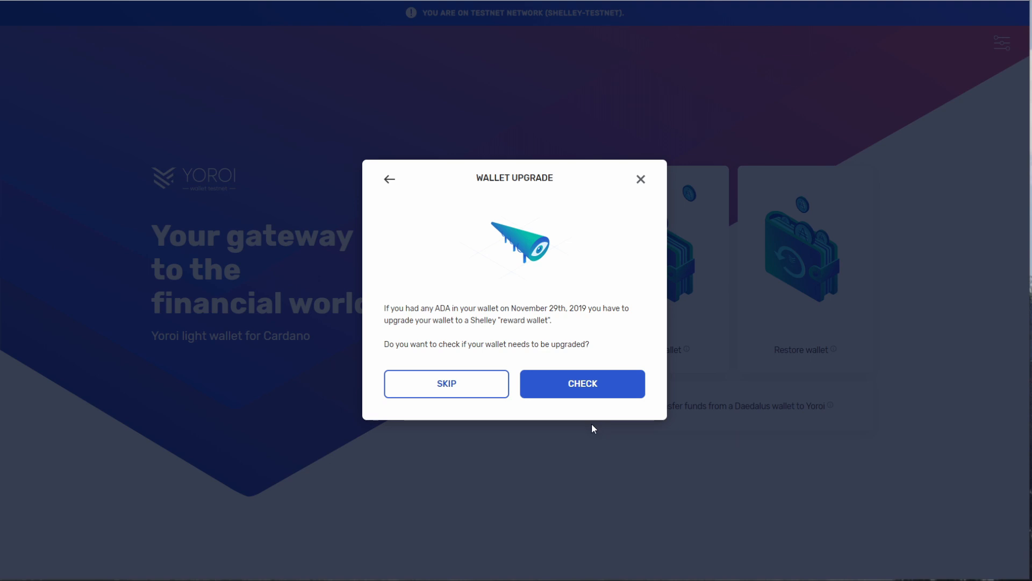
pyautogui.moveTo(587, 414)
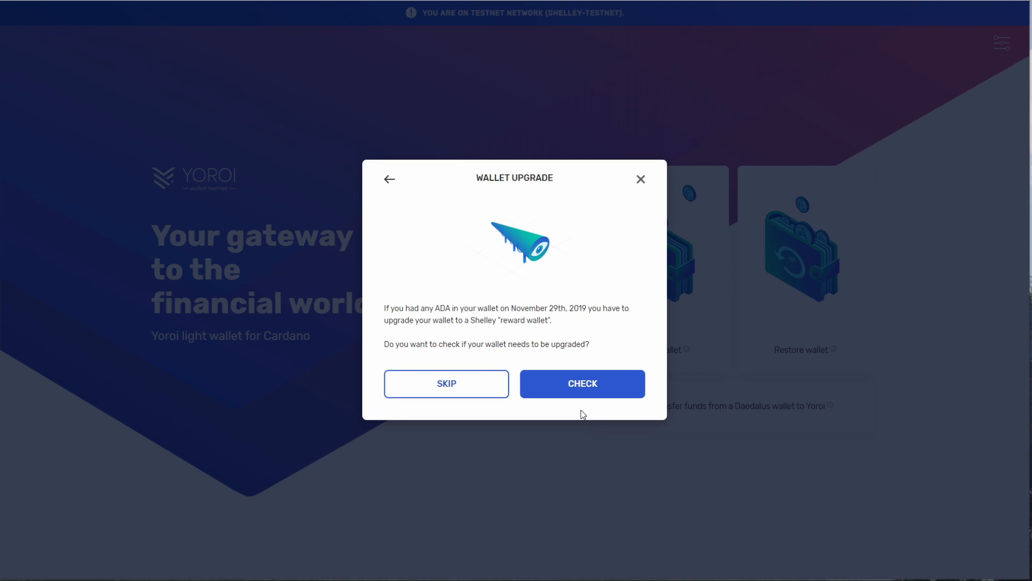
pyautogui.moveTo(563, 413)
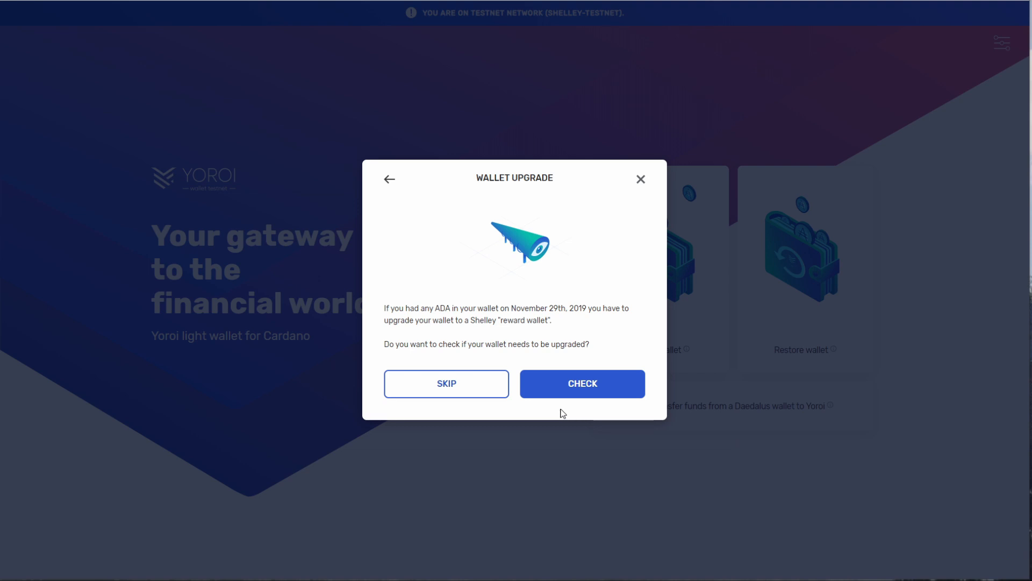
pyautogui.moveTo(558, 408)
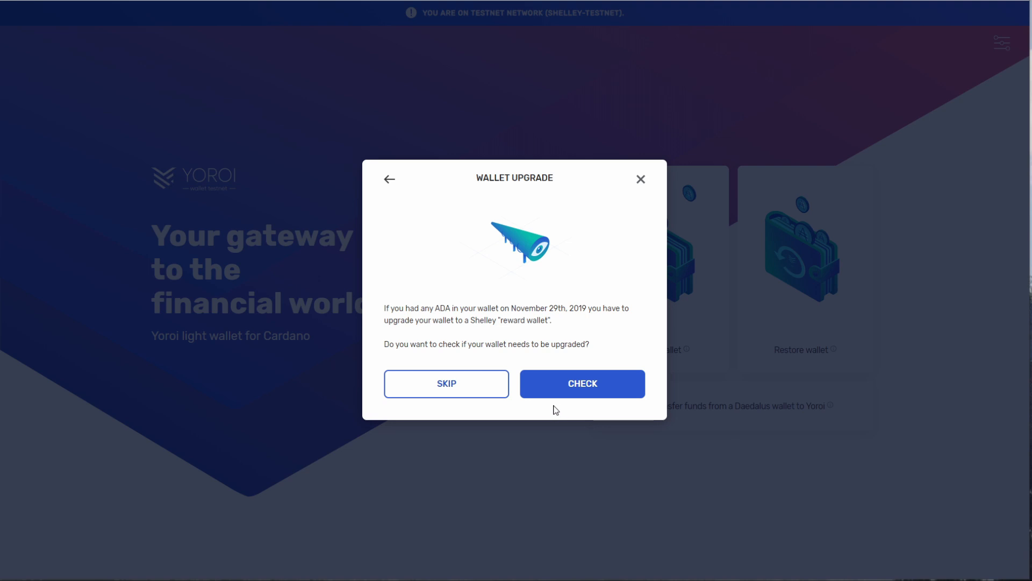
pyautogui.moveTo(561, 389)
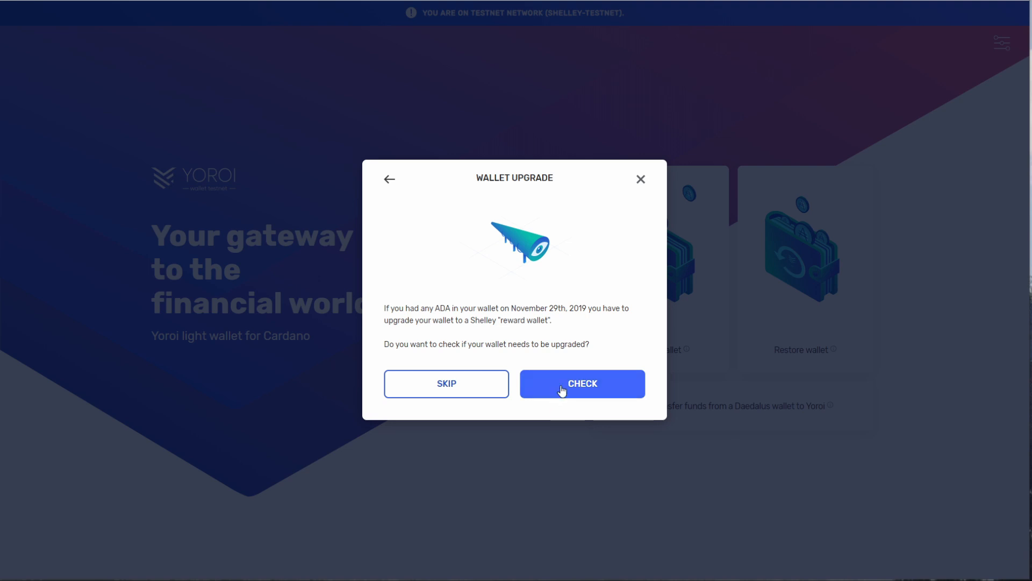
# Run the wallet upgrade check, find none needed, and continue into the restored wallet.
pyautogui.click(582, 383)
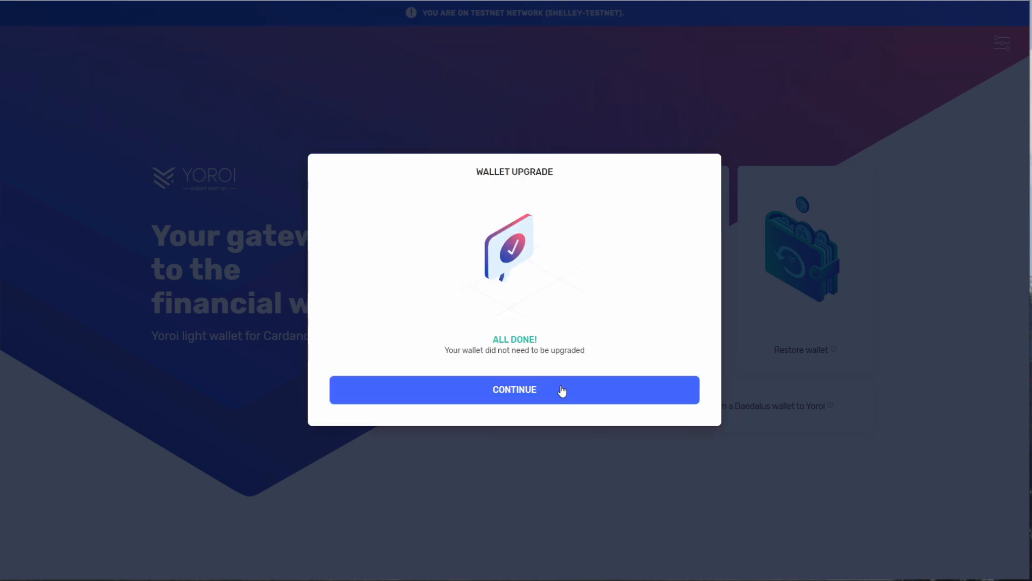
pyautogui.moveTo(557, 390)
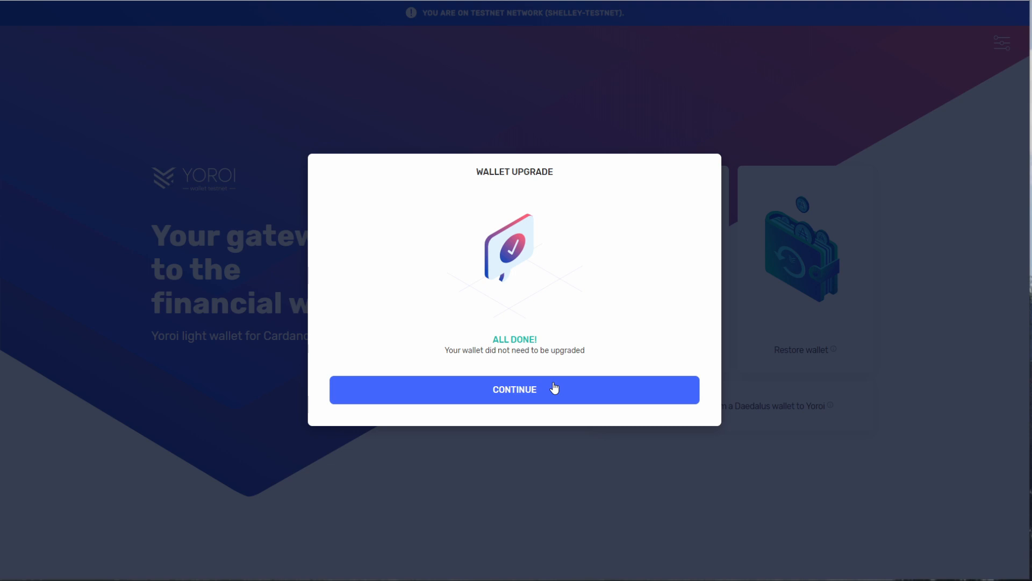
pyautogui.moveTo(557, 389)
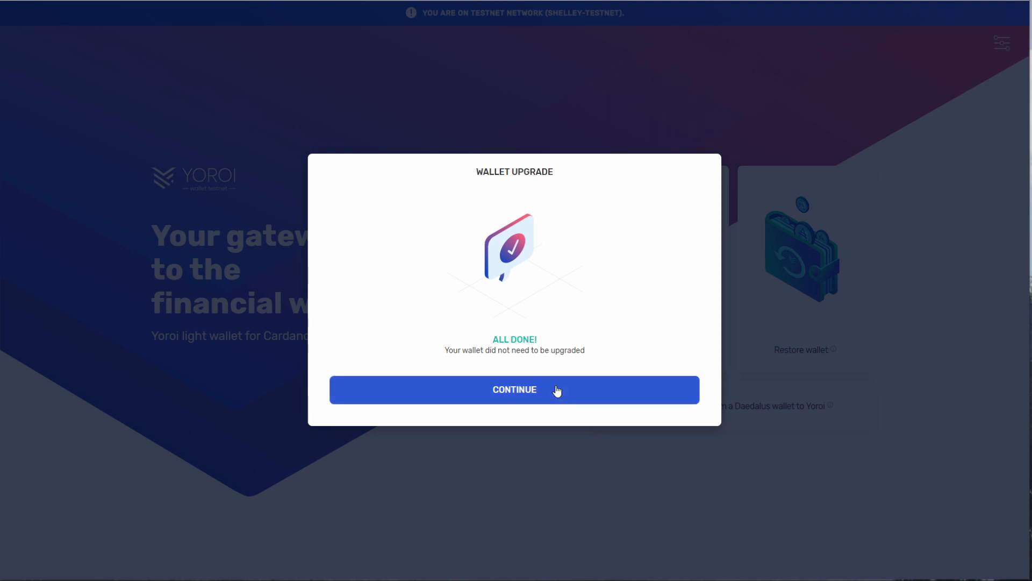
pyautogui.click(514, 389)
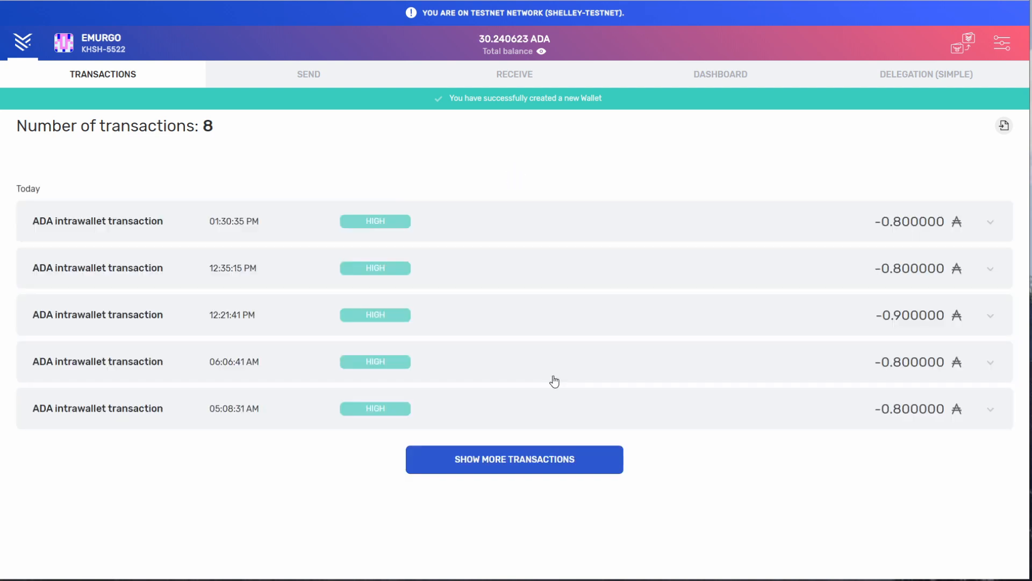
pyautogui.moveTo(460, 269)
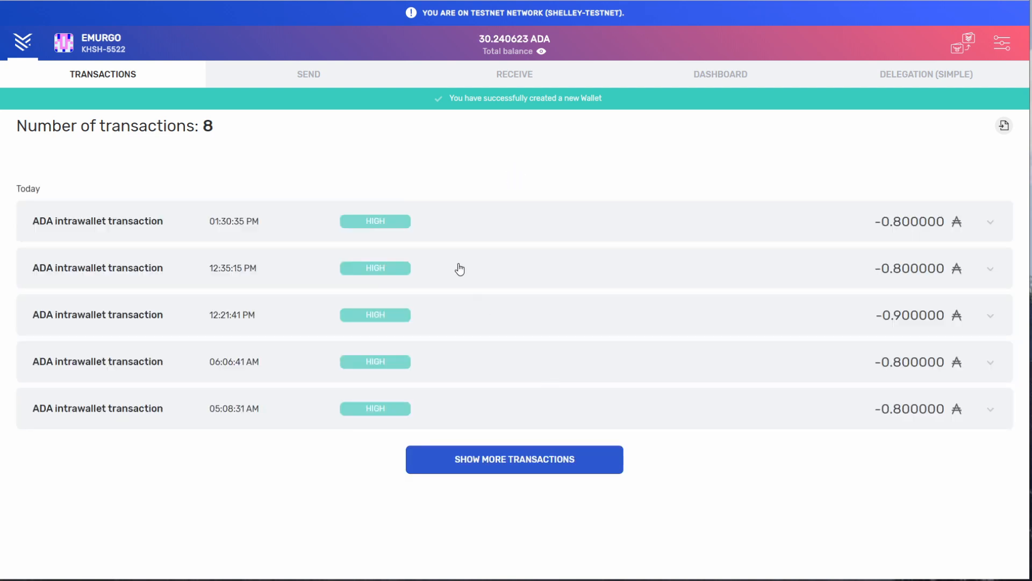
pyautogui.moveTo(130, 153)
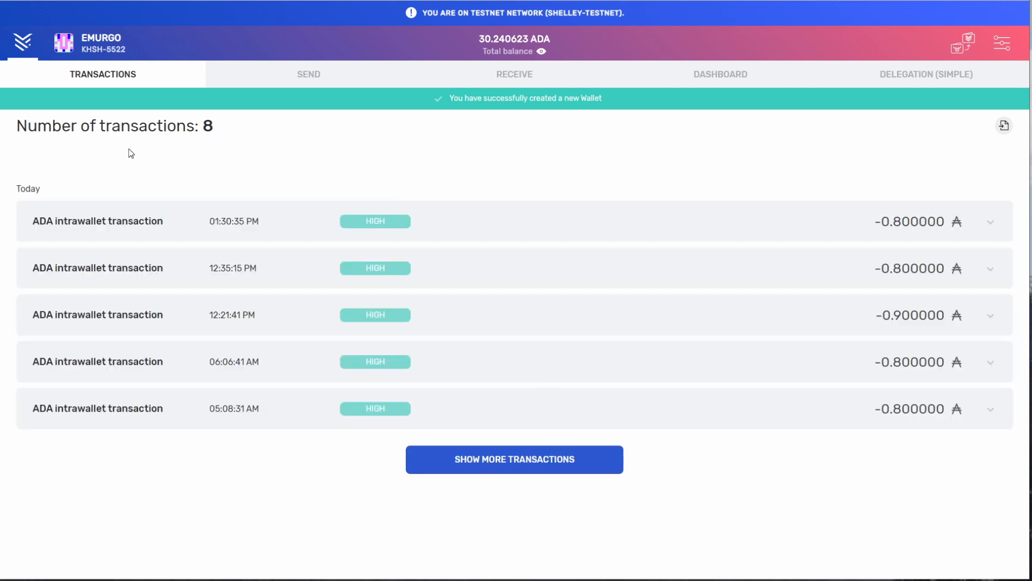
pyautogui.moveTo(28, 305)
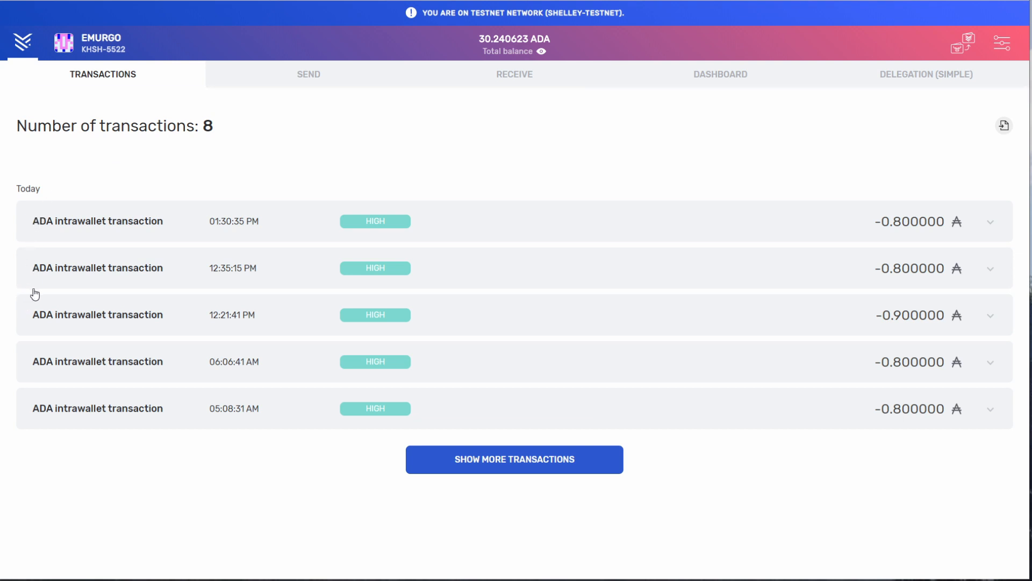
pyautogui.moveTo(30, 297)
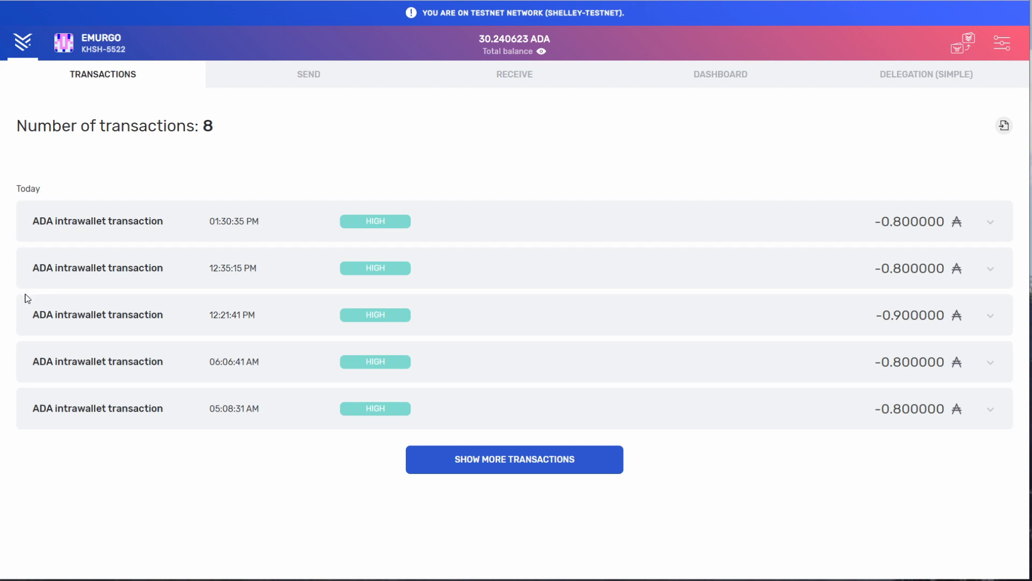
pyautogui.moveTo(22, 315)
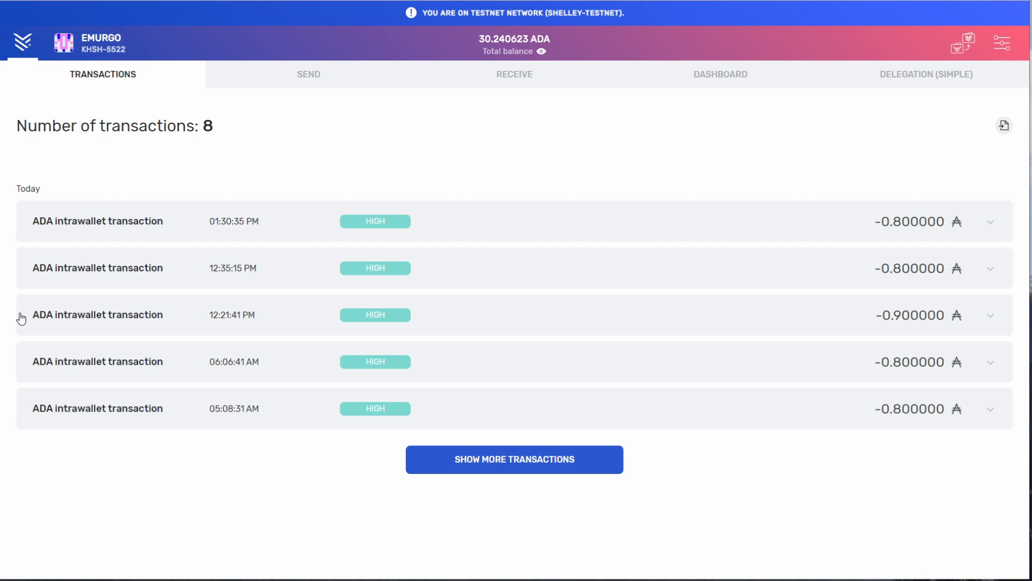
# Switch to the staking dashboard showing 29.440623 ADA delegated to STAKENUTS.
pyautogui.click(719, 74)
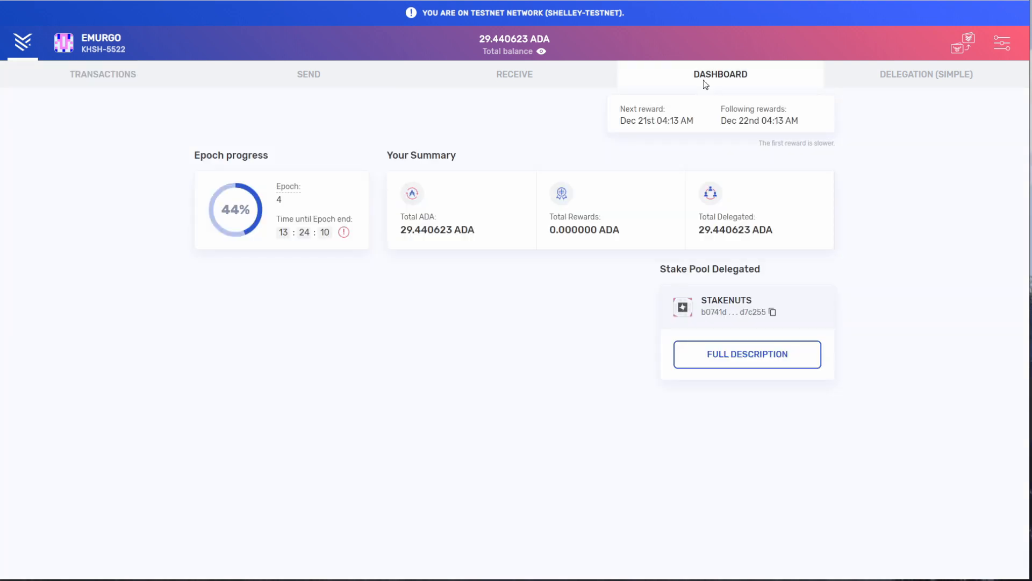
pyautogui.moveTo(535, 105)
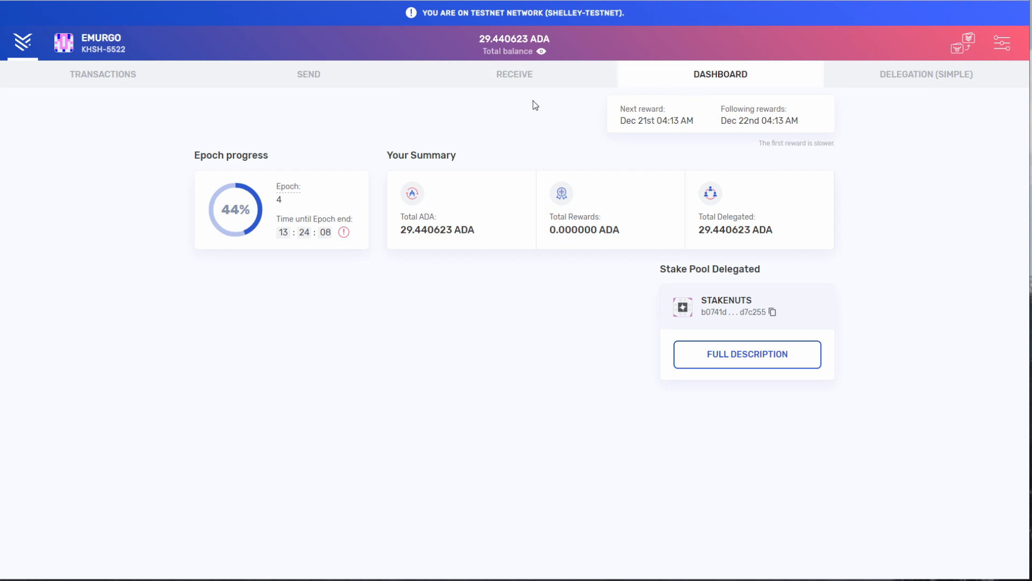
pyautogui.moveTo(476, 116)
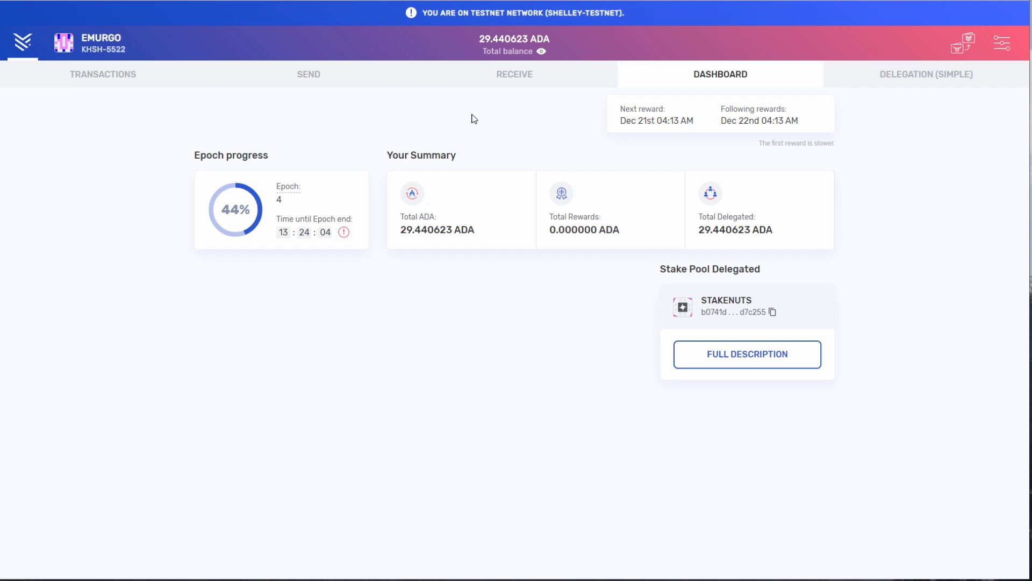
pyautogui.moveTo(637, 152)
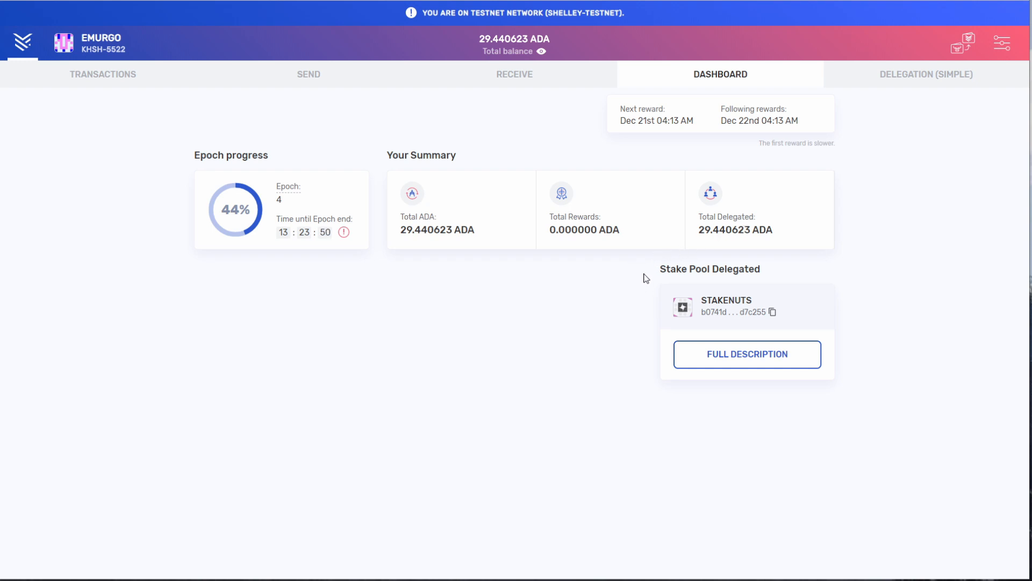
pyautogui.moveTo(416, 282)
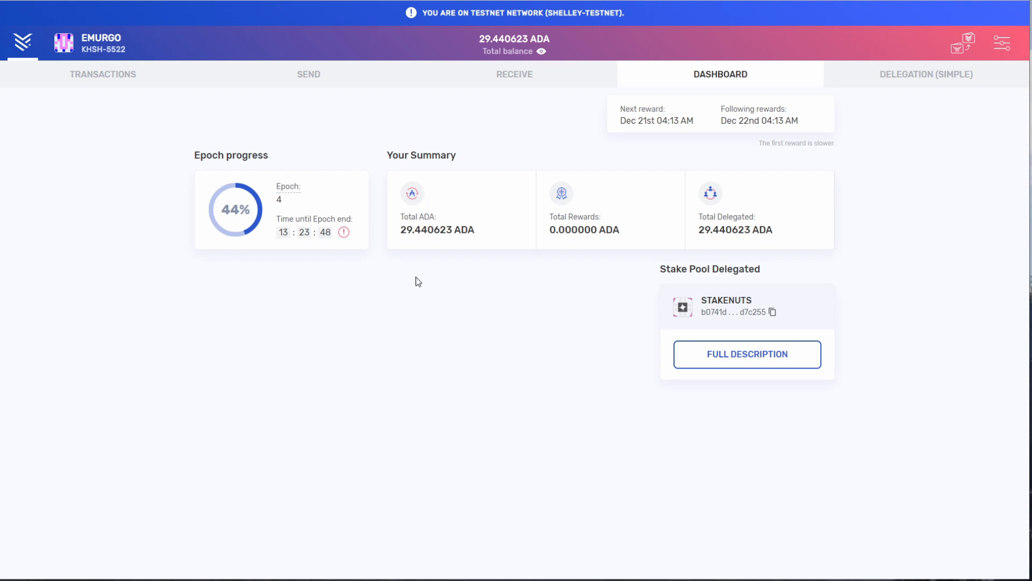
pyautogui.moveTo(171, 264)
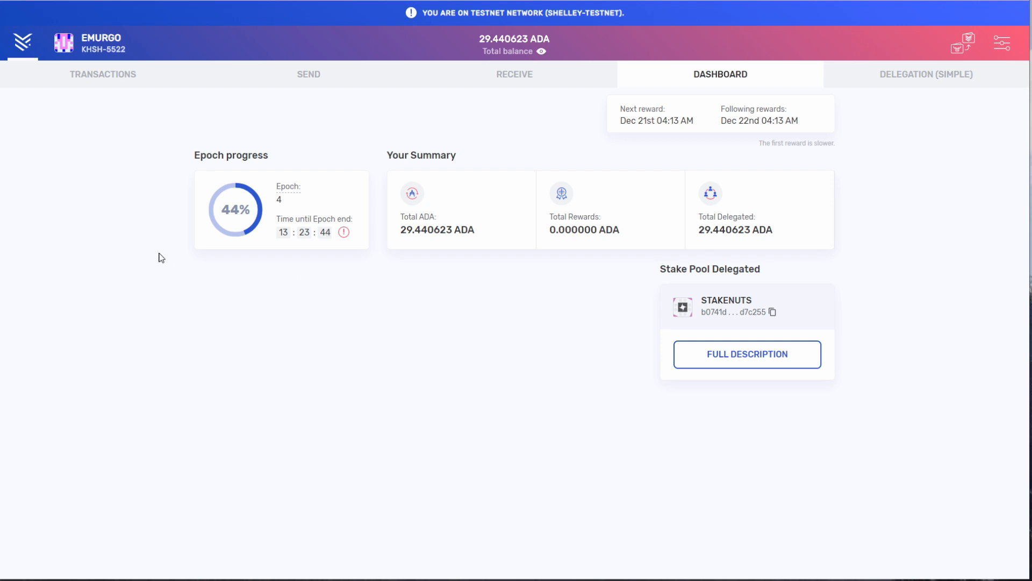
pyautogui.moveTo(139, 224)
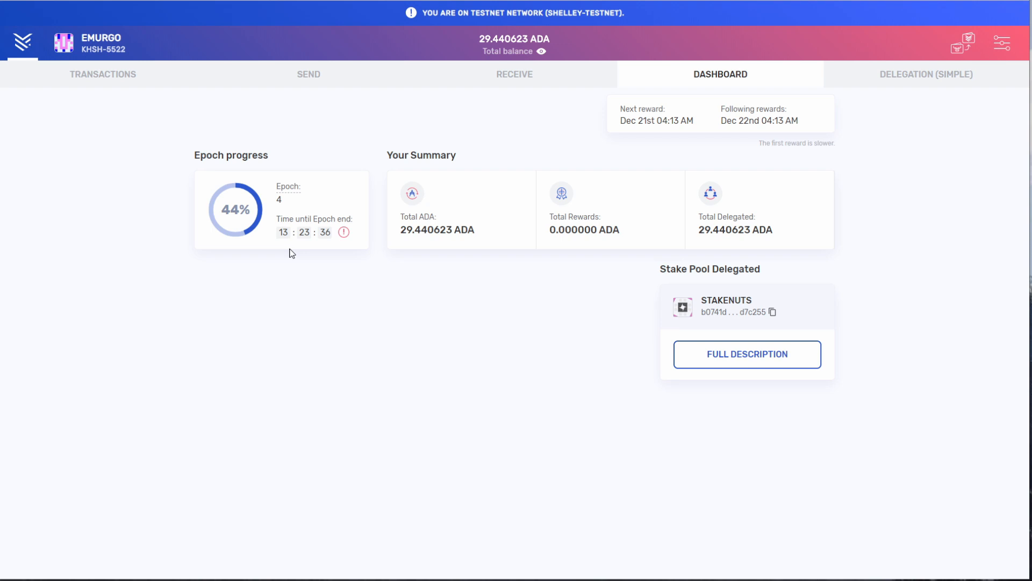
pyautogui.moveTo(314, 247)
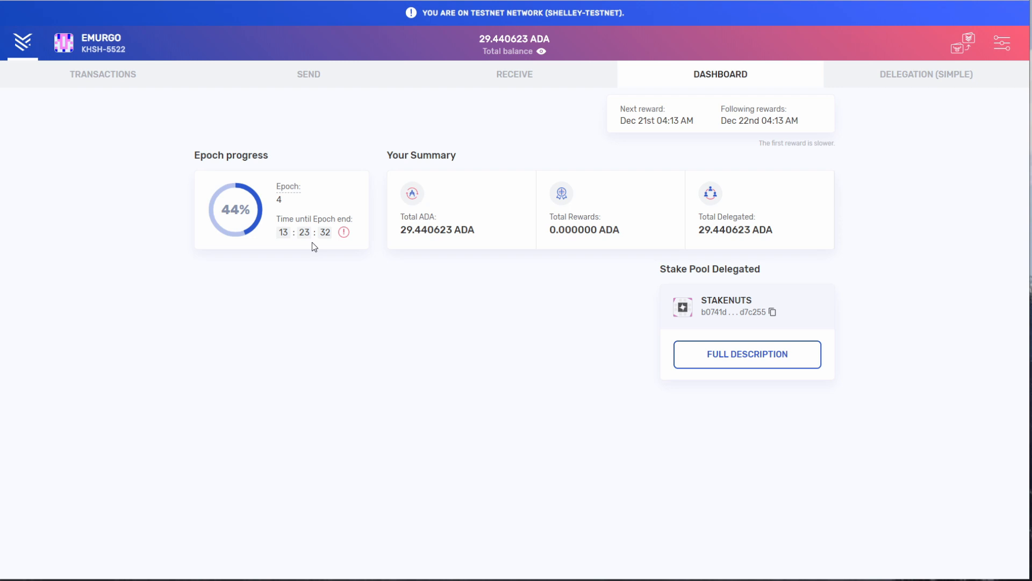
pyautogui.moveTo(168, 240)
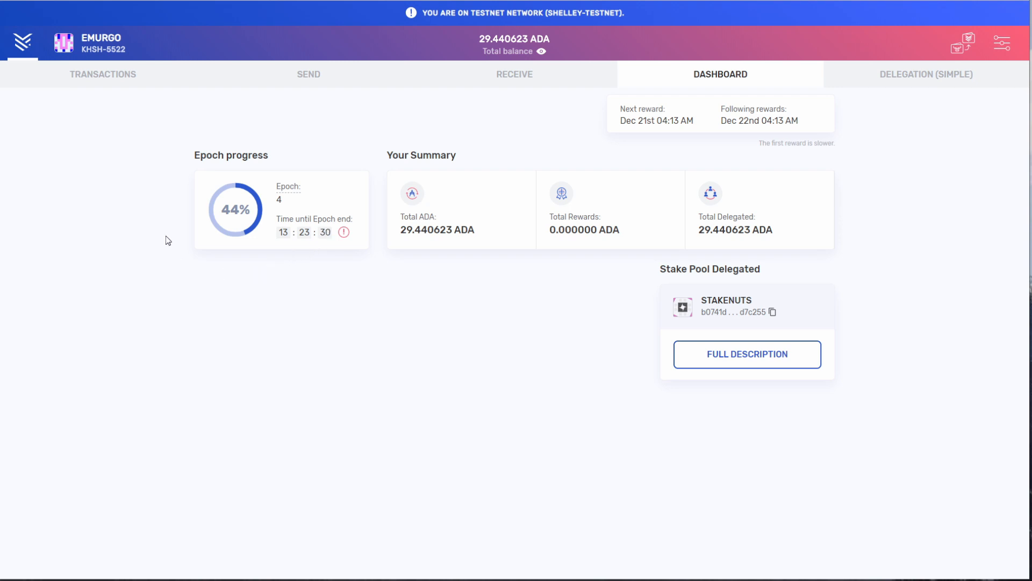
pyautogui.moveTo(189, 175)
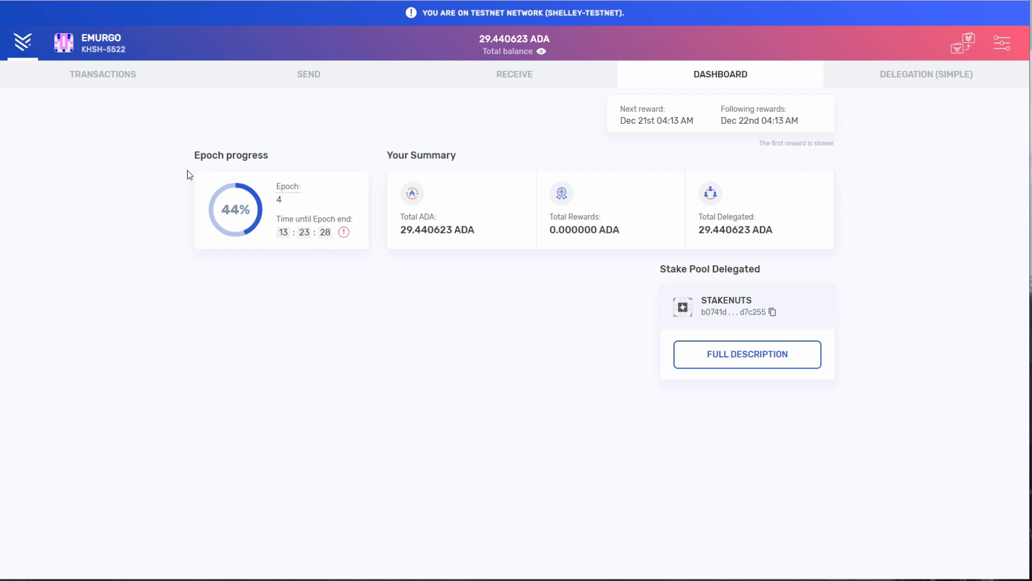
# Go to Delegation (Simple), listing 10 of 369 stake pools sorted by revenue.
pyautogui.click(926, 74)
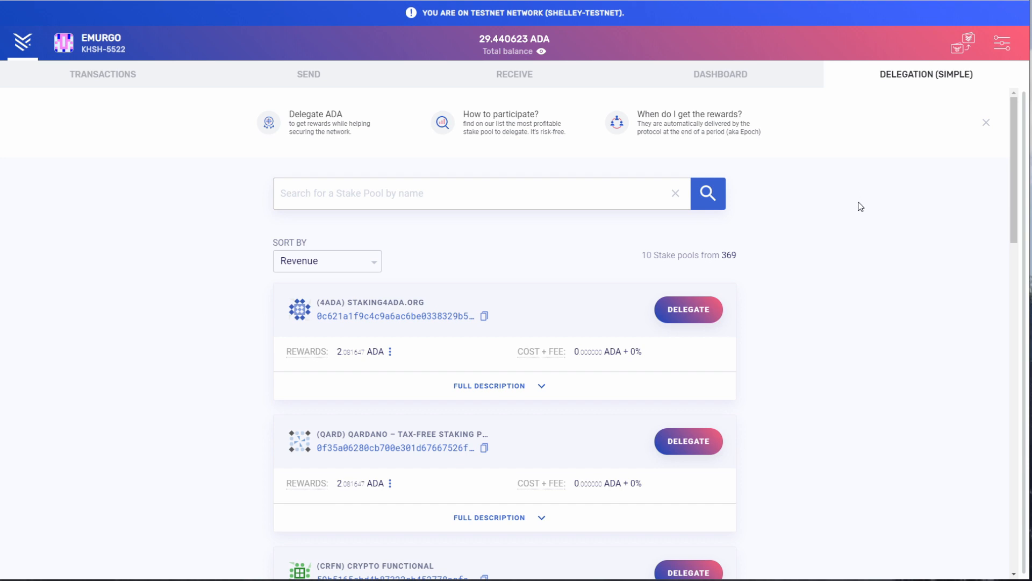
pyautogui.moveTo(787, 217)
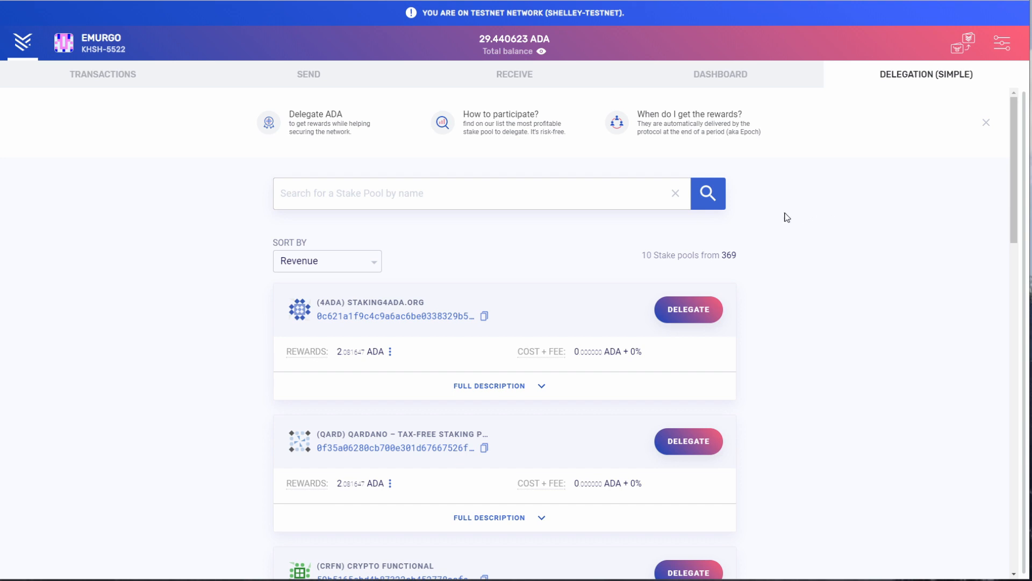
pyautogui.moveTo(360, 261)
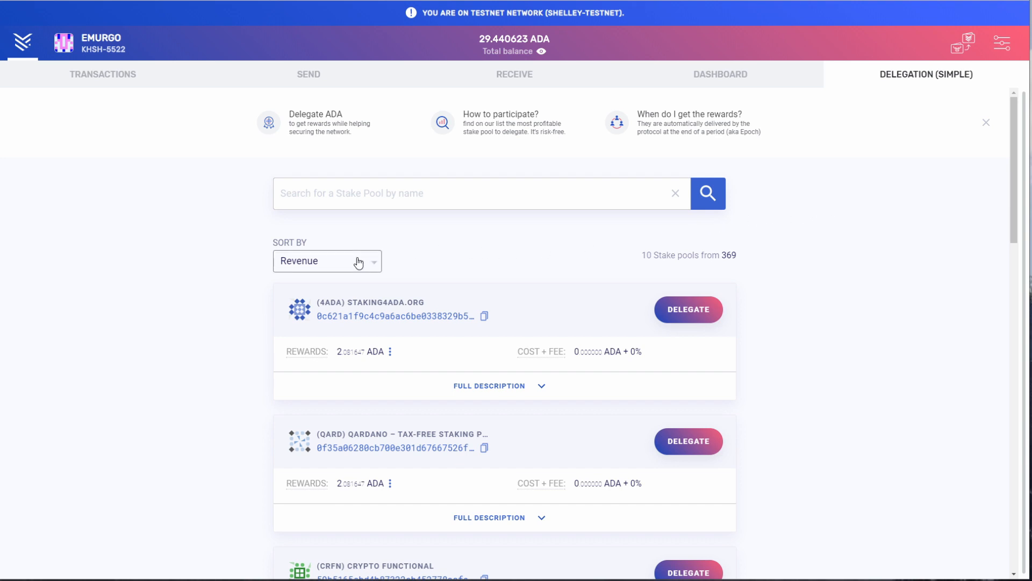
# Enter 'clio' into the stake pool search field.
pyautogui.click(327, 261)
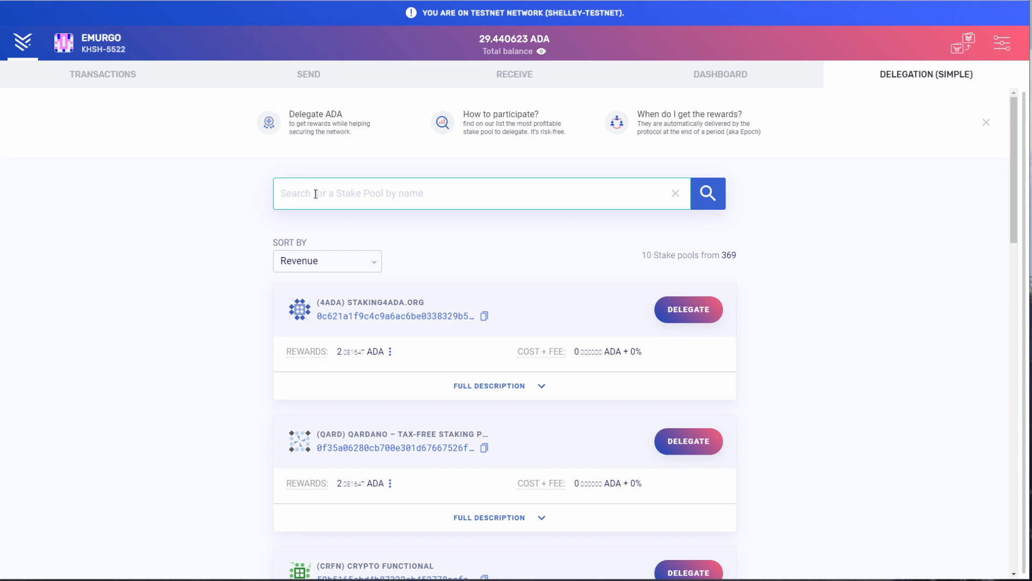
pyautogui.write('clio')
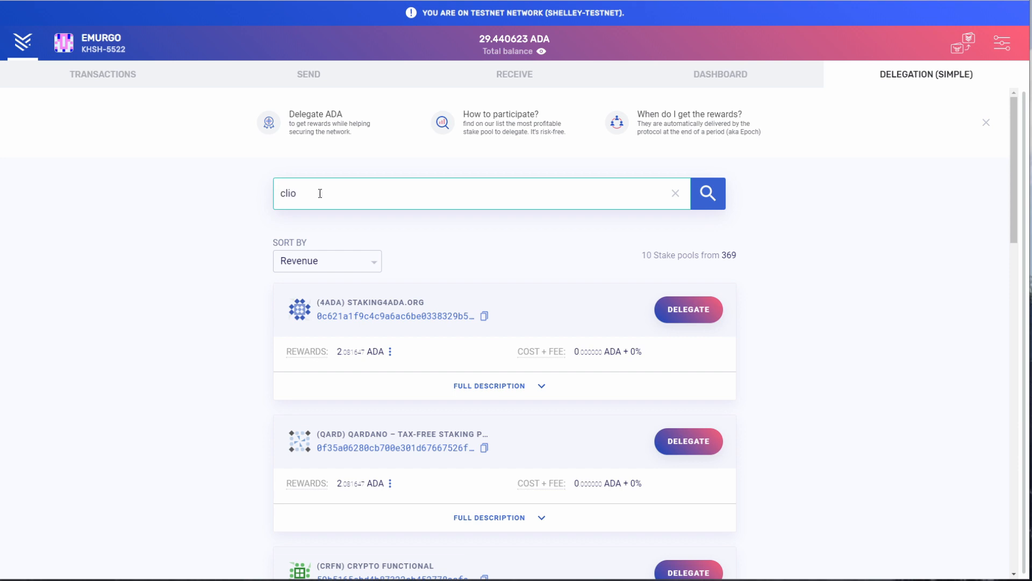
# Search for clio, view the expected rewards breakdown and expand the CLIO.ONE pool description.
pyautogui.click(712, 192)
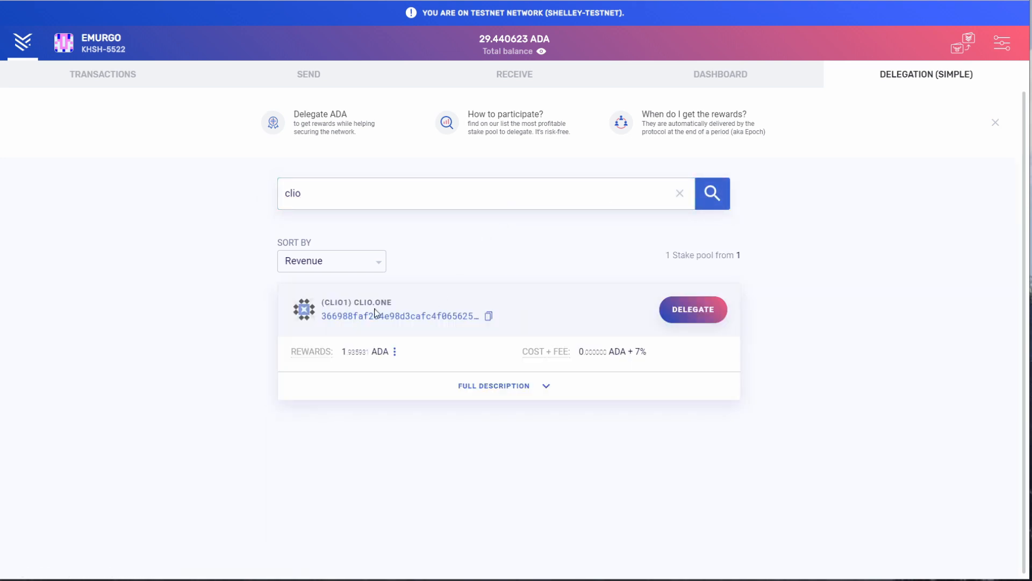
pyautogui.moveTo(710, 320)
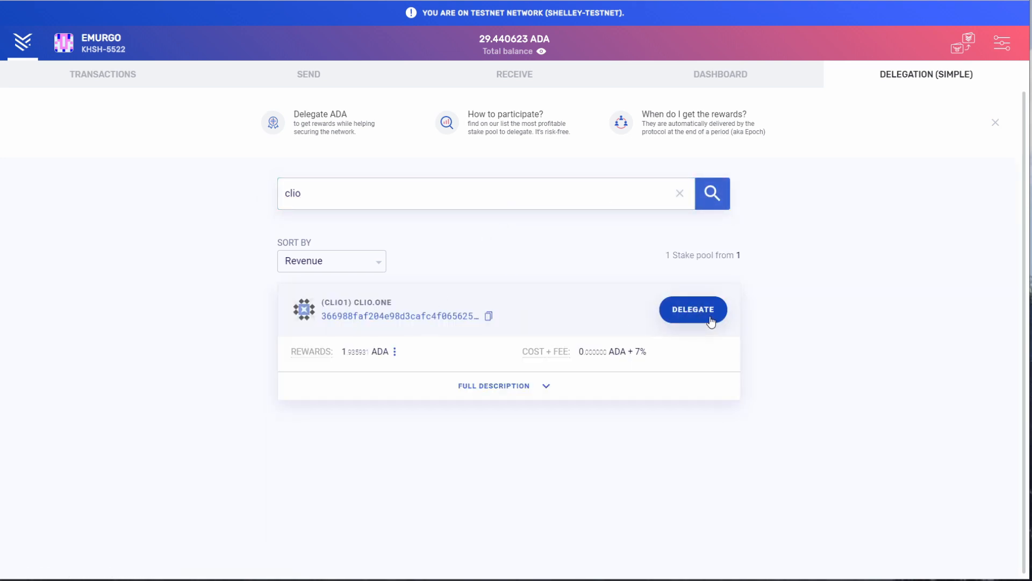
pyautogui.moveTo(316, 363)
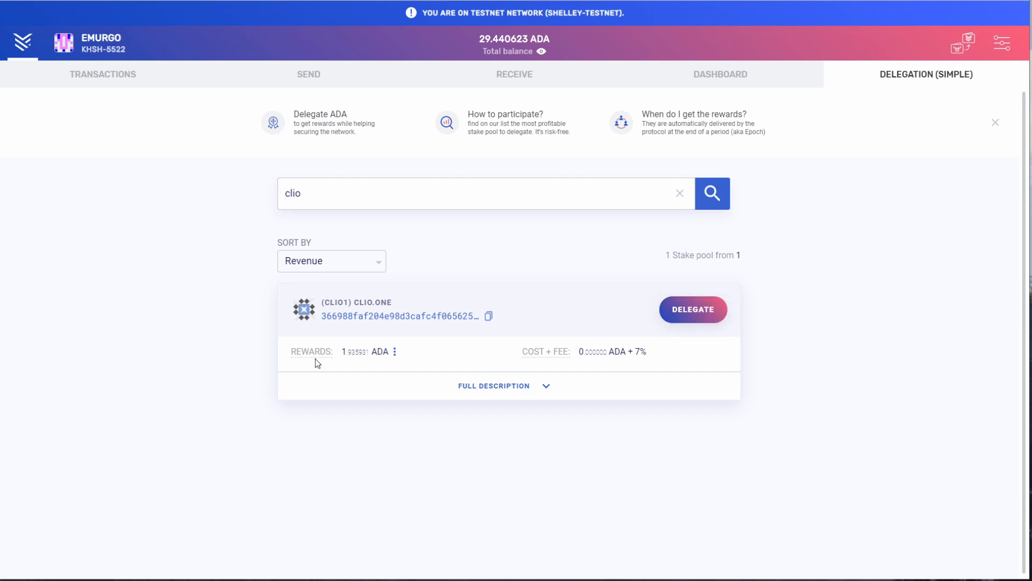
pyautogui.click(393, 351)
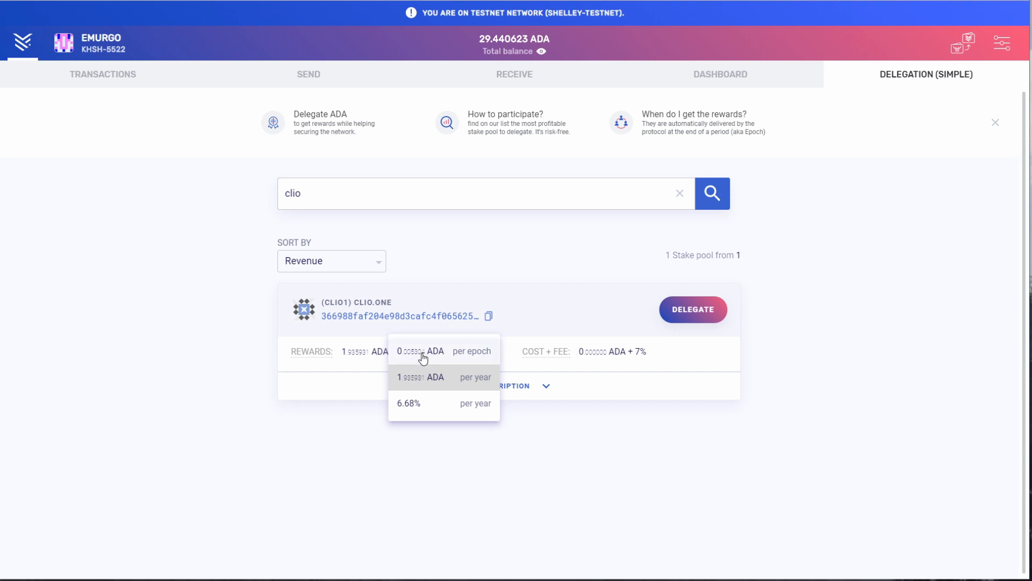
pyautogui.moveTo(423, 410)
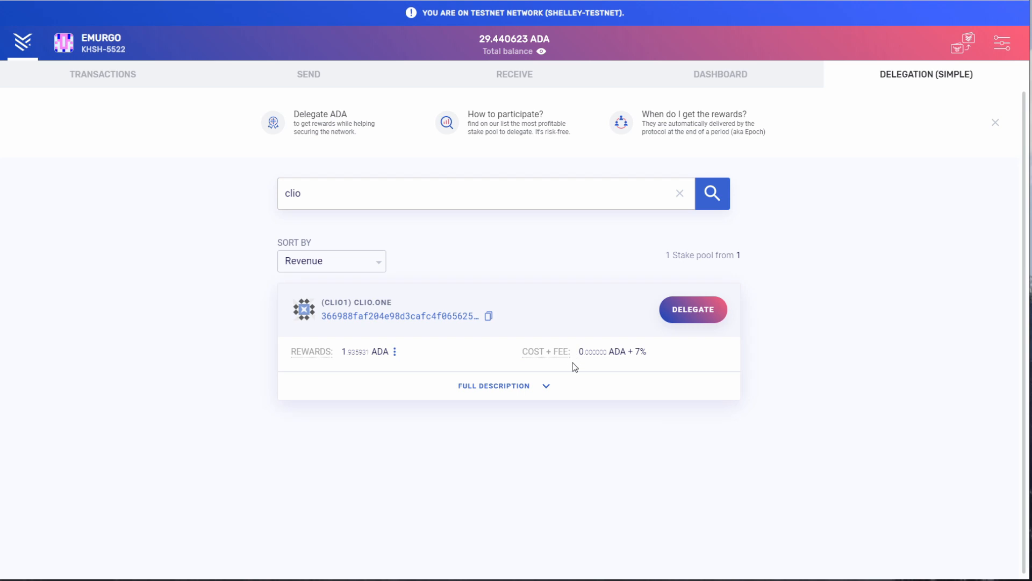
pyautogui.moveTo(543, 386)
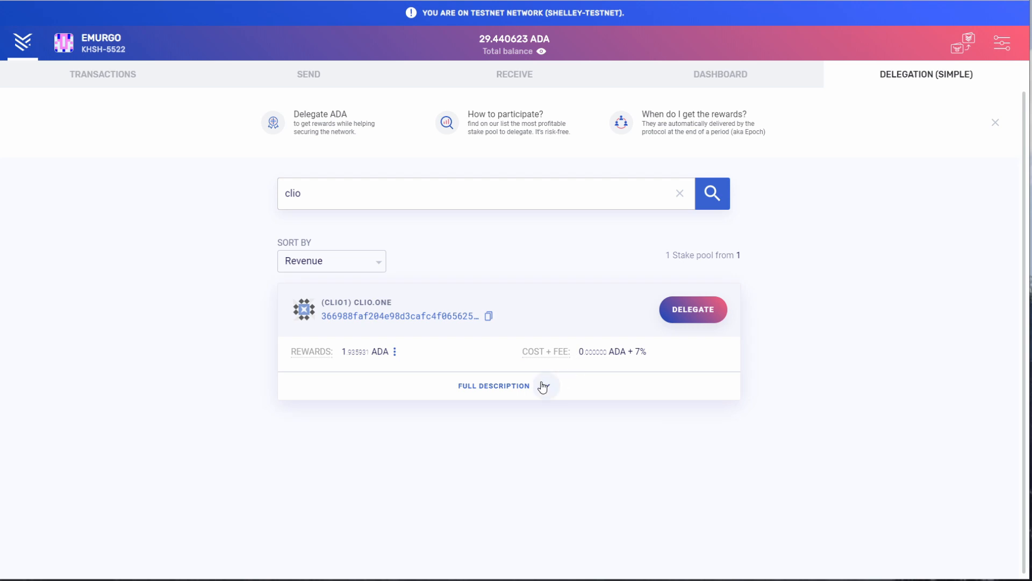
pyautogui.click(494, 386)
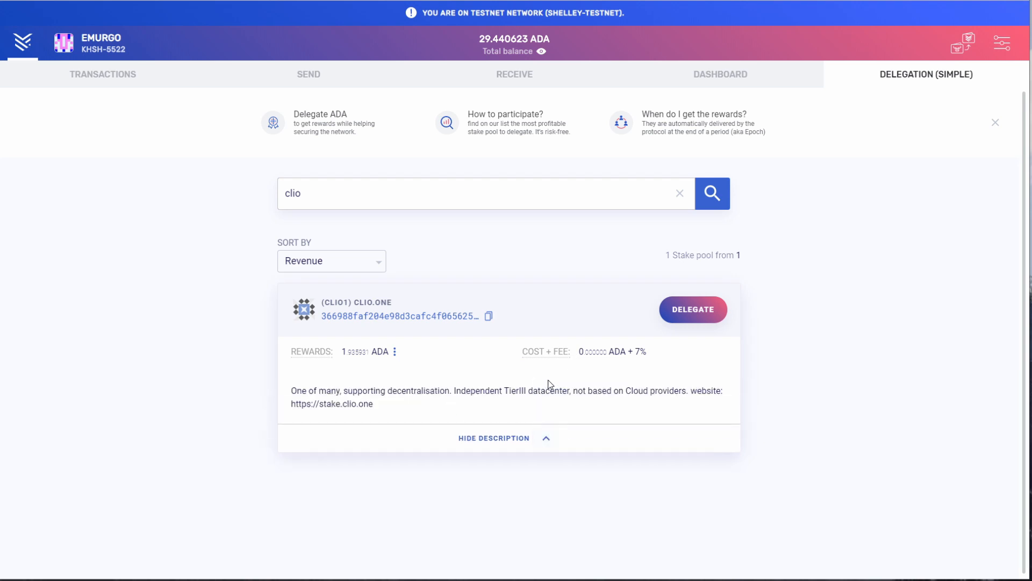
pyautogui.moveTo(716, 384)
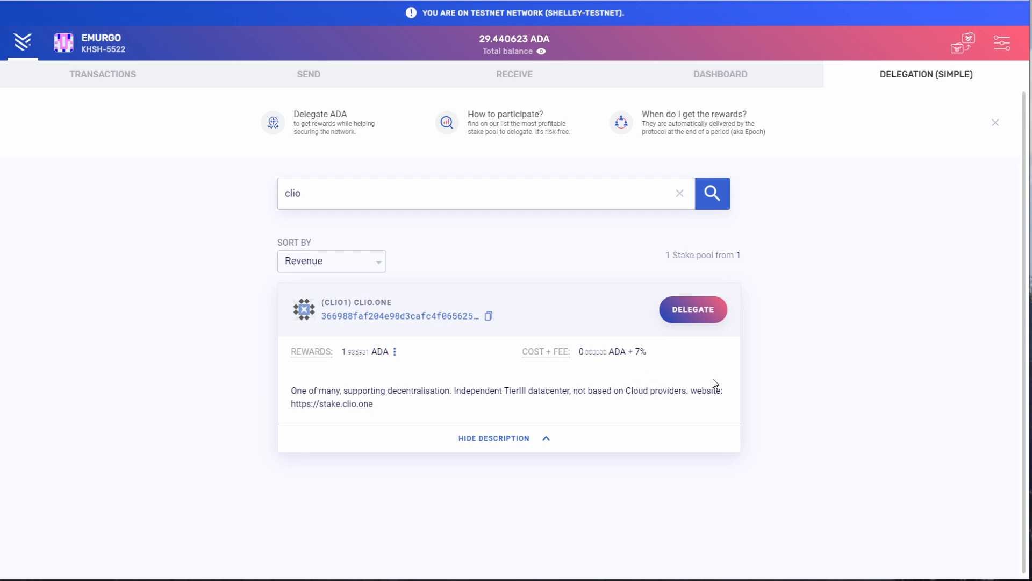
pyautogui.moveTo(725, 409)
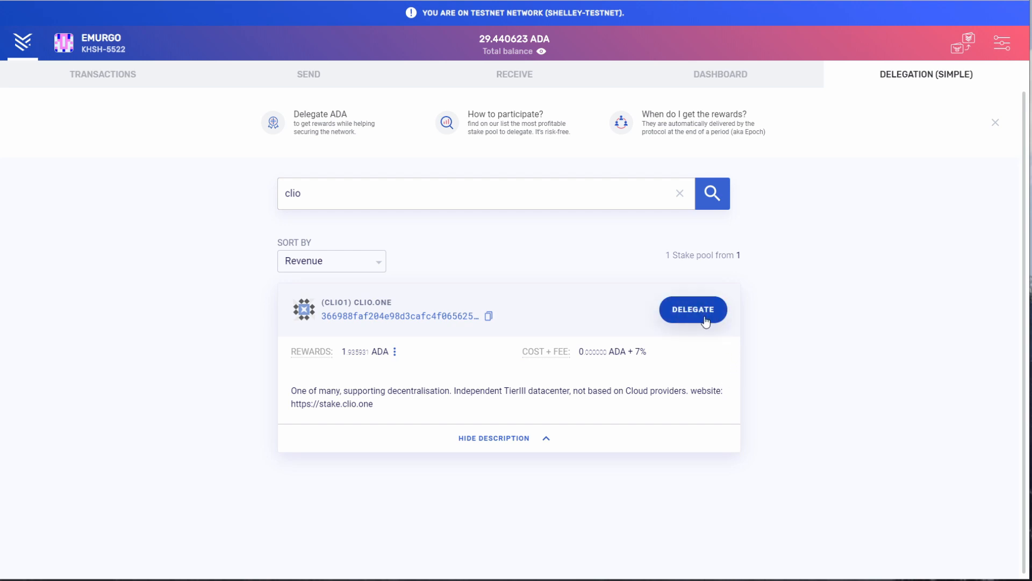
# Start delegating 28.640623 ADA to CLIO.ONE and enter the spending password.
pyautogui.click(693, 310)
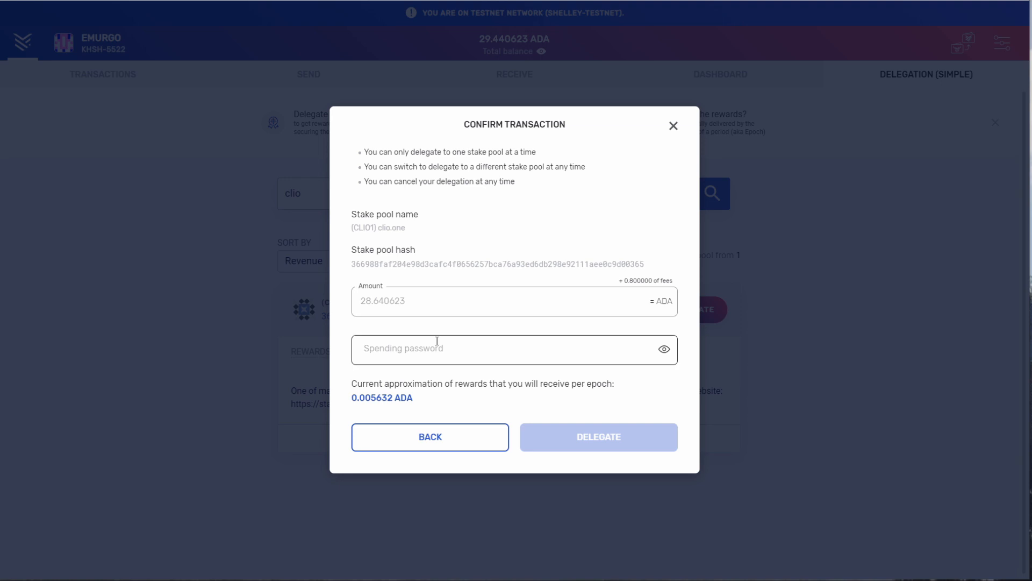
pyautogui.click(514, 348)
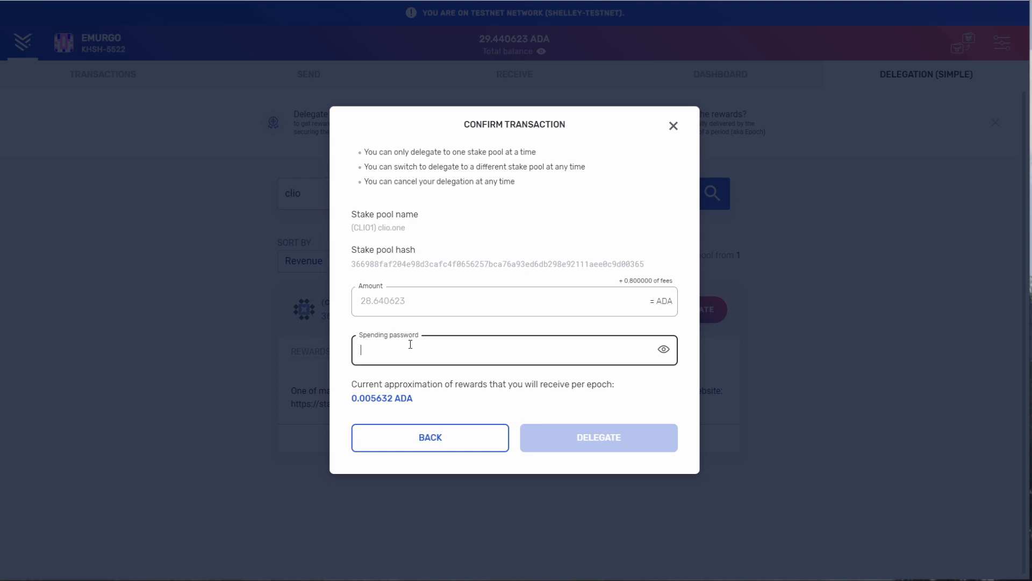
pyautogui.write('••')
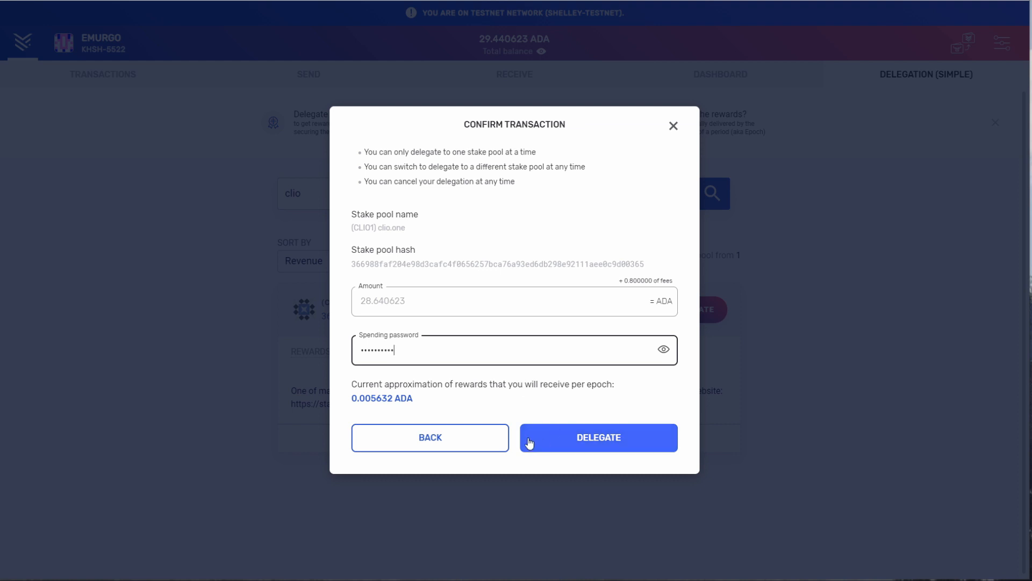
pyautogui.moveTo(407, 400)
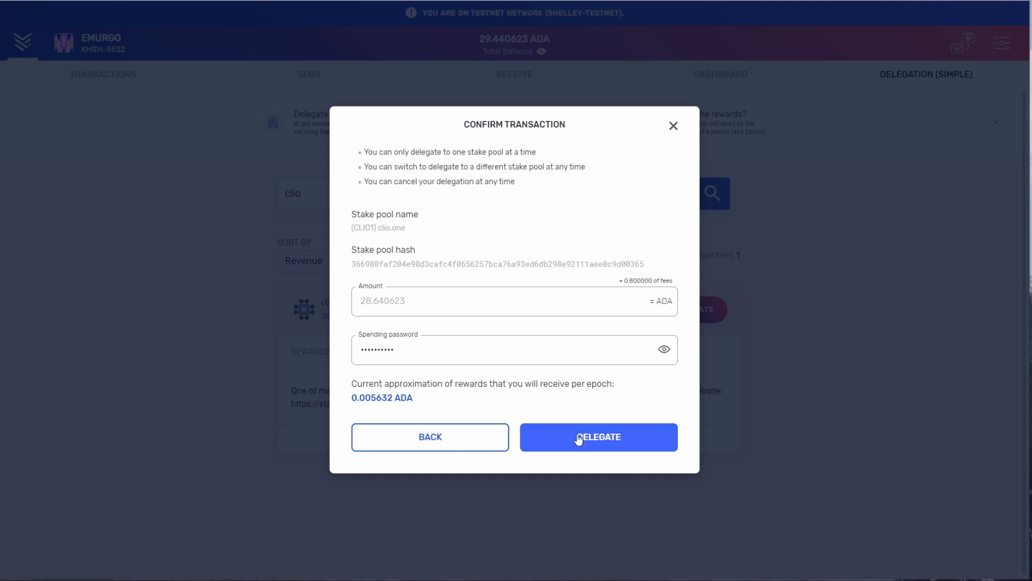
# Submit the delegation transaction to CLIO1 and return to the staking dashboard.
pyautogui.click(598, 437)
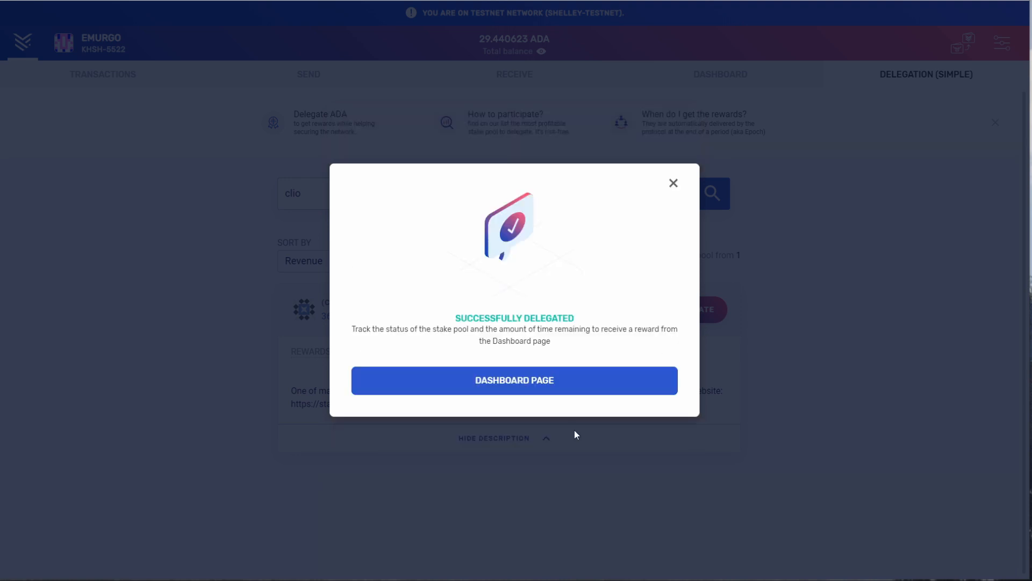
pyautogui.moveTo(507, 329)
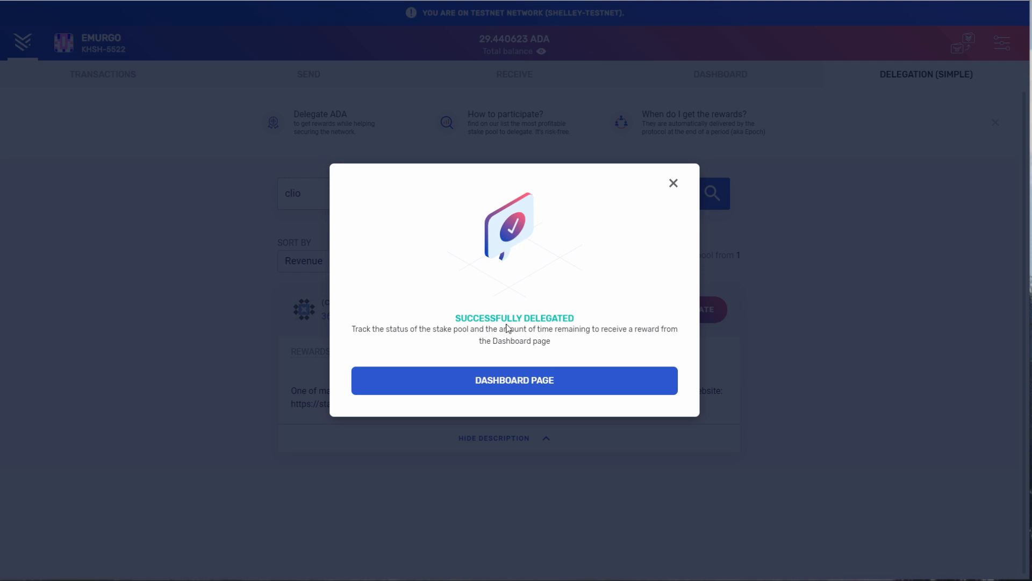
pyautogui.moveTo(438, 333)
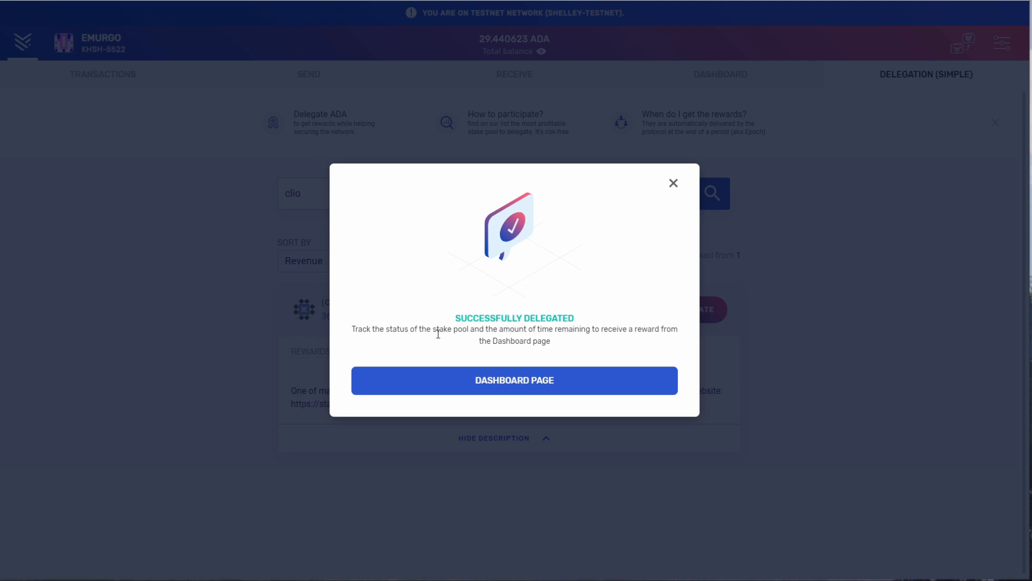
pyautogui.moveTo(563, 330)
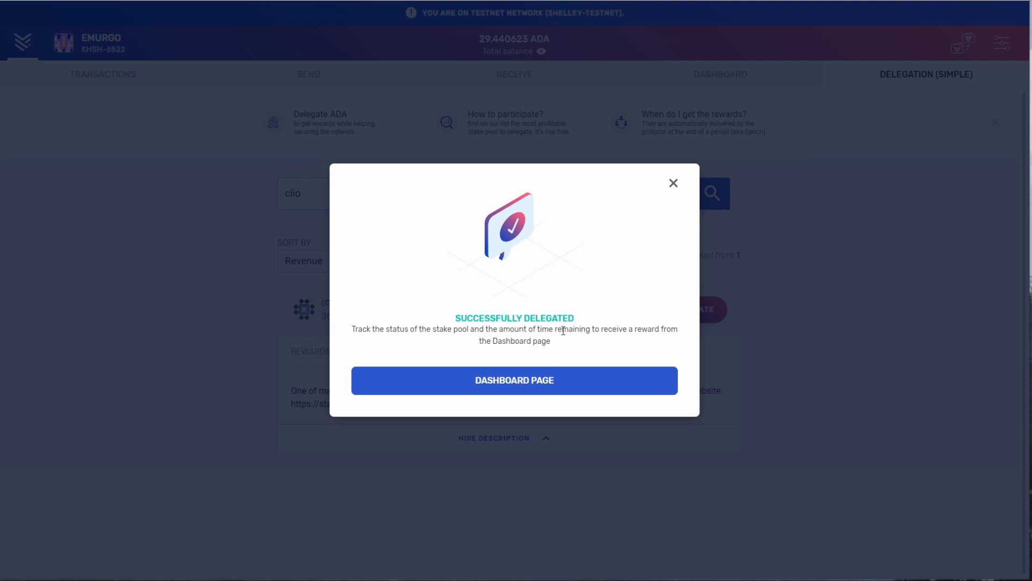
pyautogui.moveTo(505, 354)
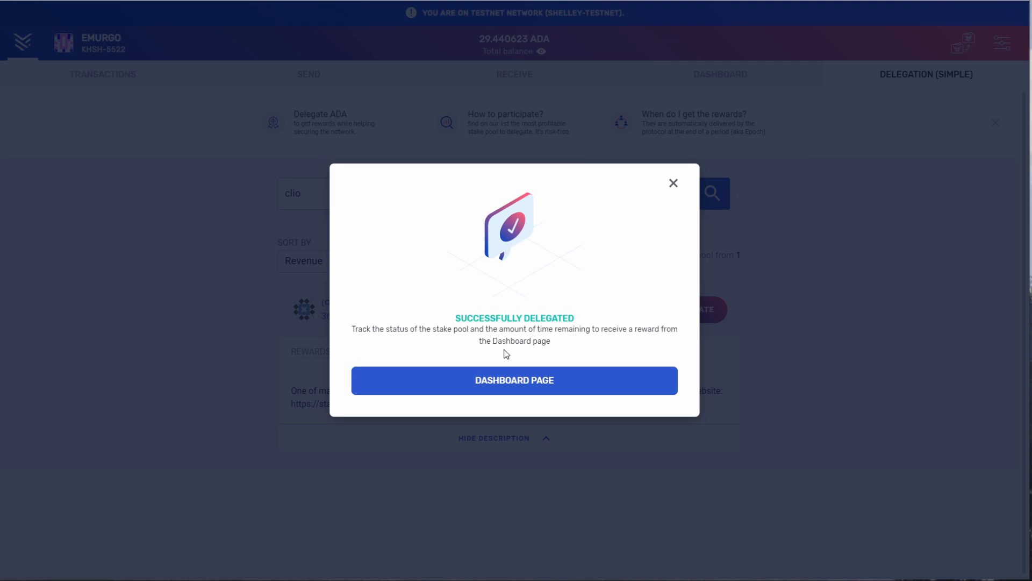
pyautogui.moveTo(640, 255)
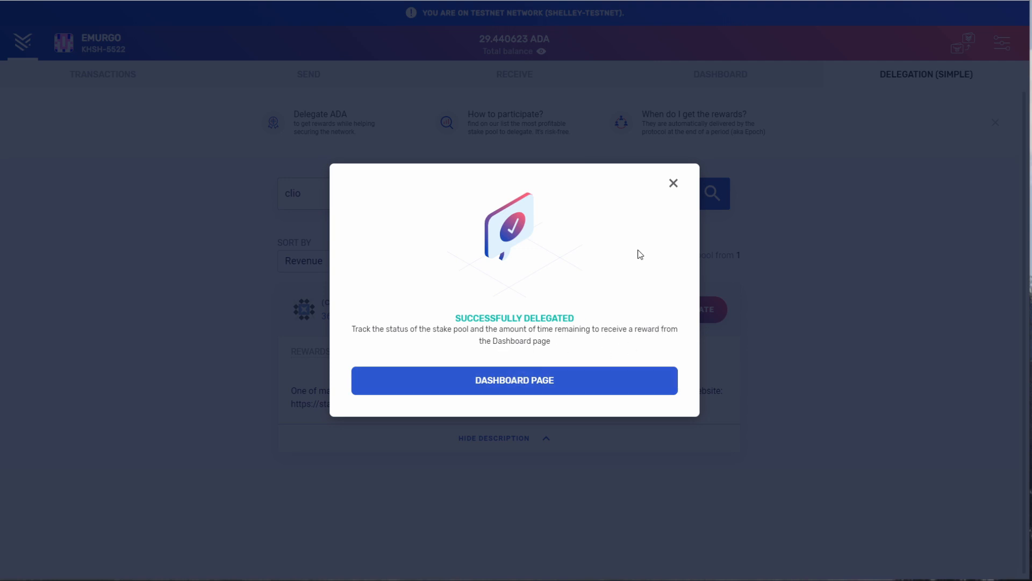
pyautogui.click(514, 380)
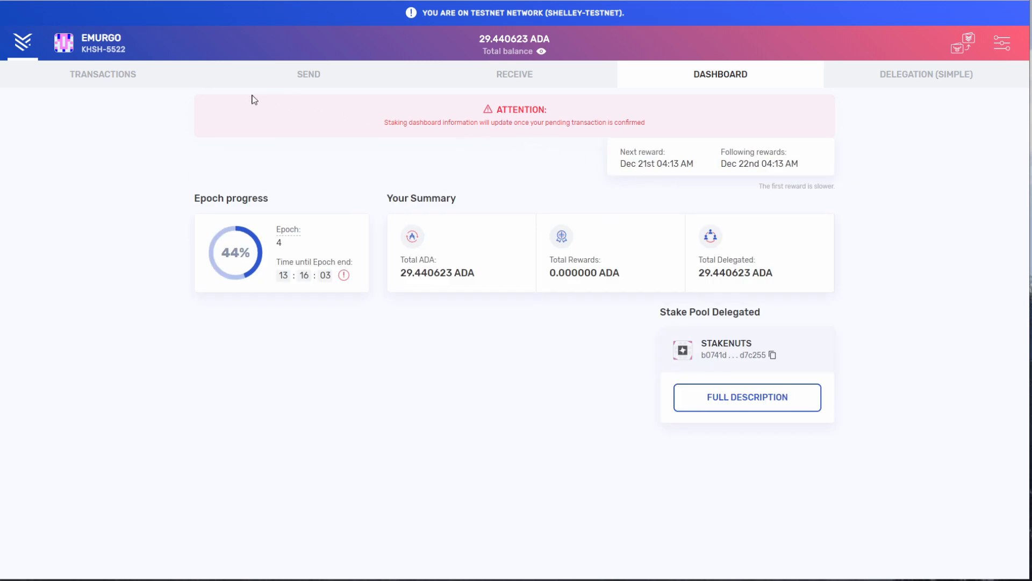
# View the transaction history with the new pending -0.8 ADA delegation transaction.
pyautogui.click(102, 74)
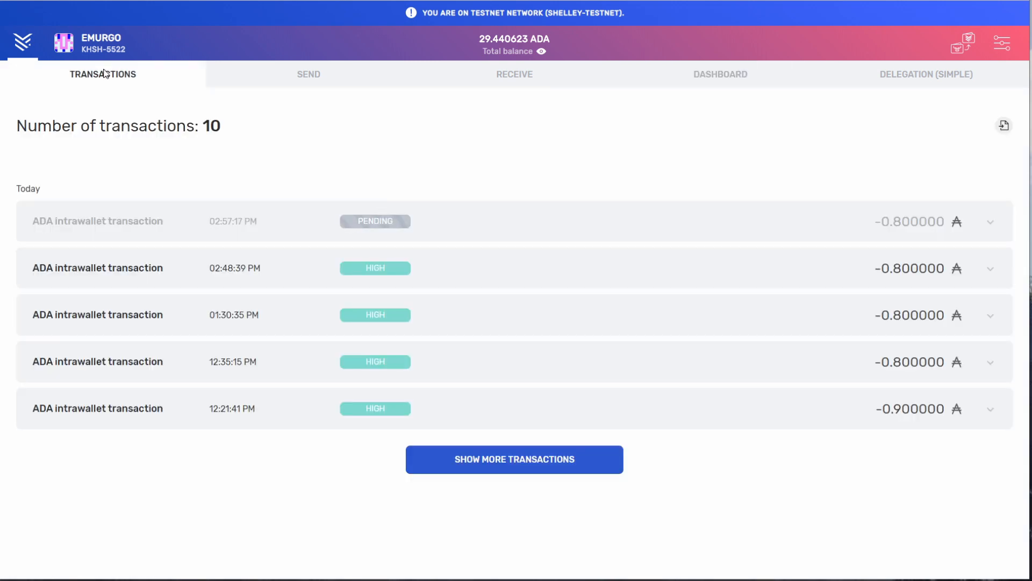
pyautogui.moveTo(369, 235)
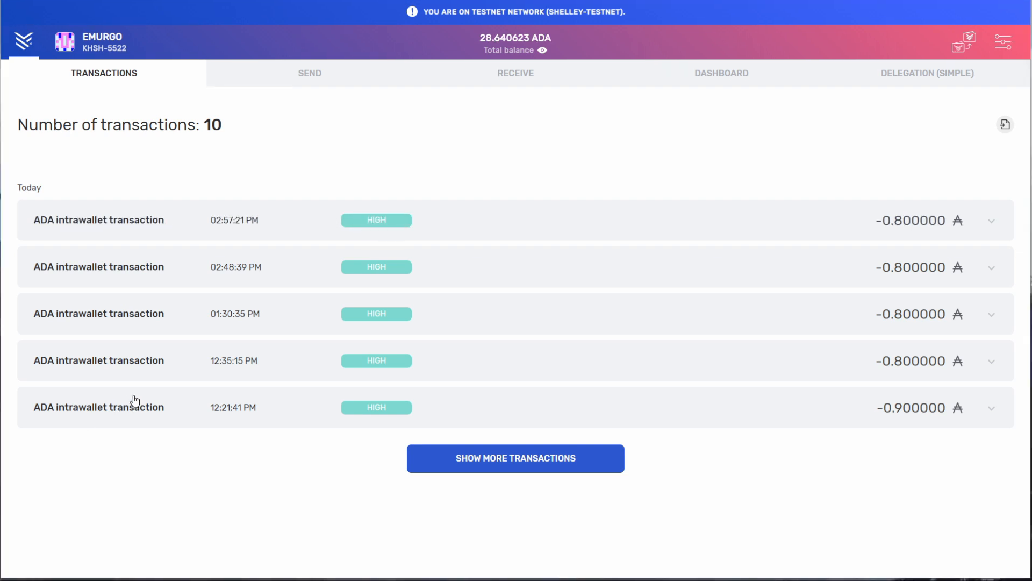
pyautogui.moveTo(138, 385)
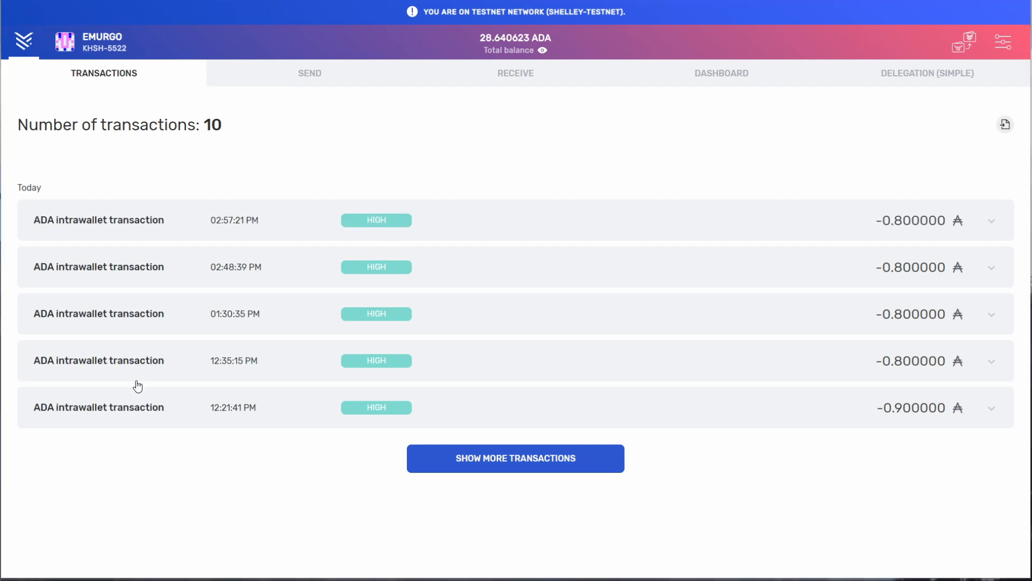
pyautogui.moveTo(653, 154)
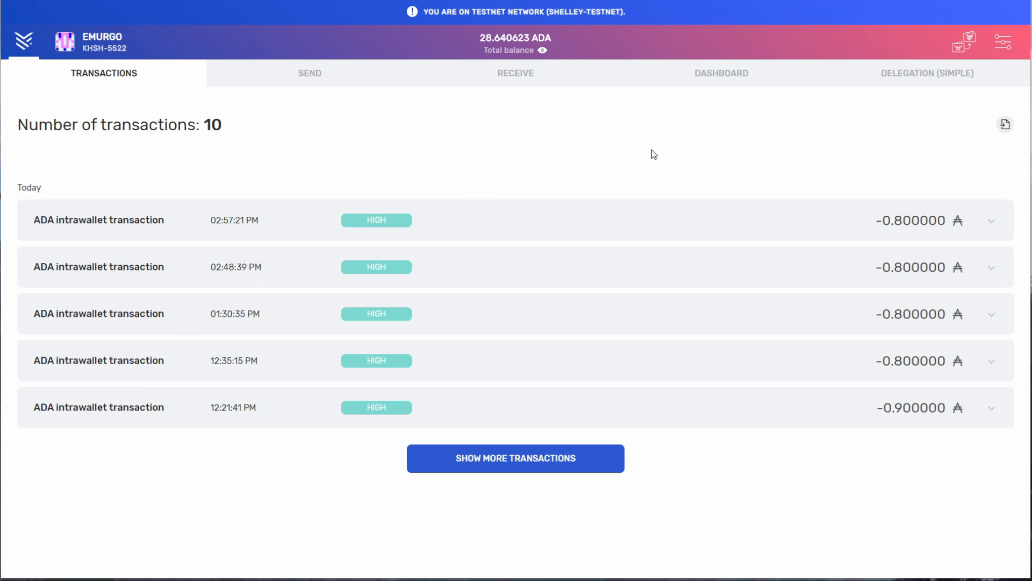
# Return to the staking dashboard showing CLIO.ONE delegated with 28.640623 ADA and upcoming rewards.
pyautogui.click(720, 74)
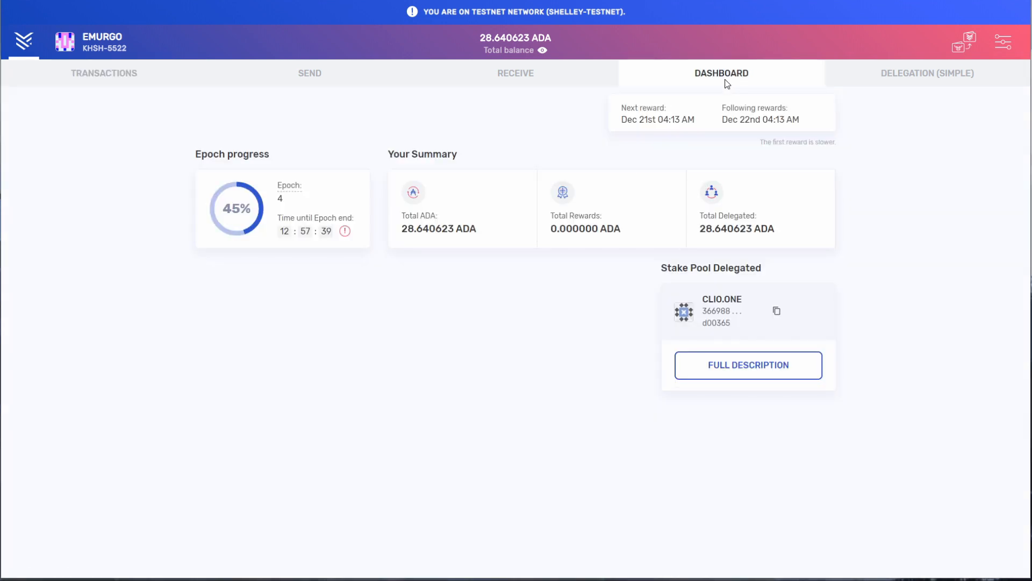
pyautogui.moveTo(649, 311)
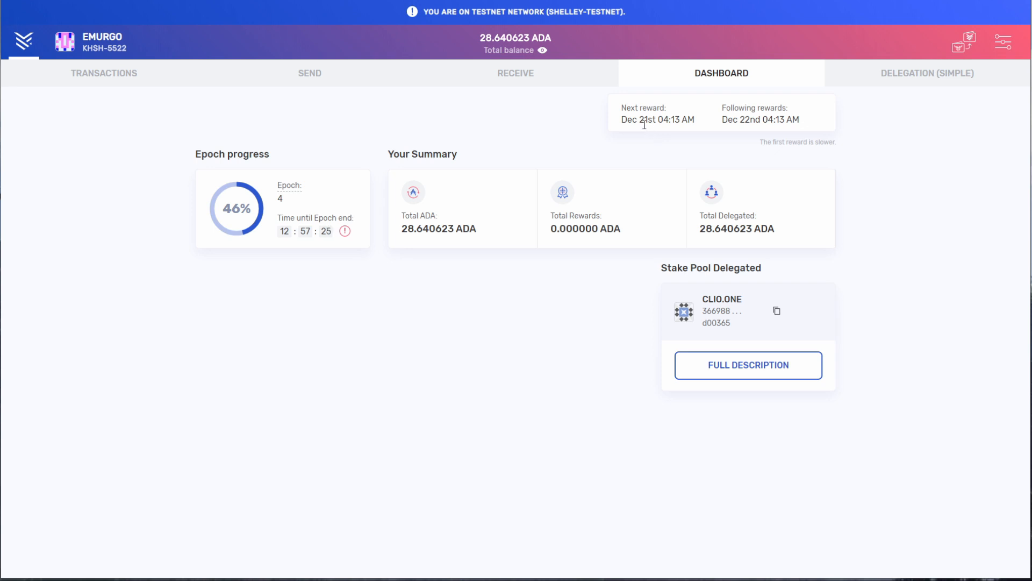
pyautogui.moveTo(665, 136)
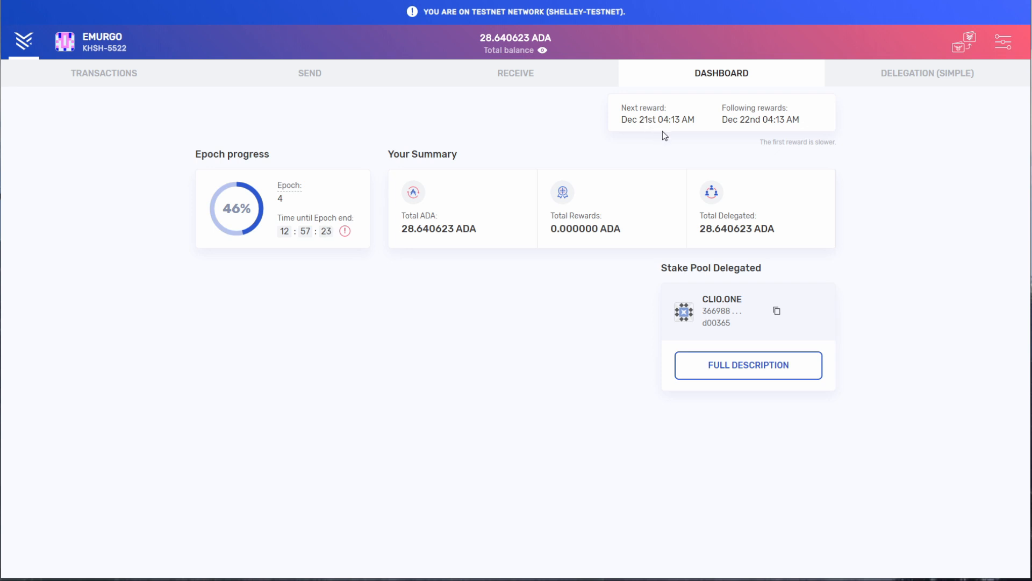
pyautogui.moveTo(748, 138)
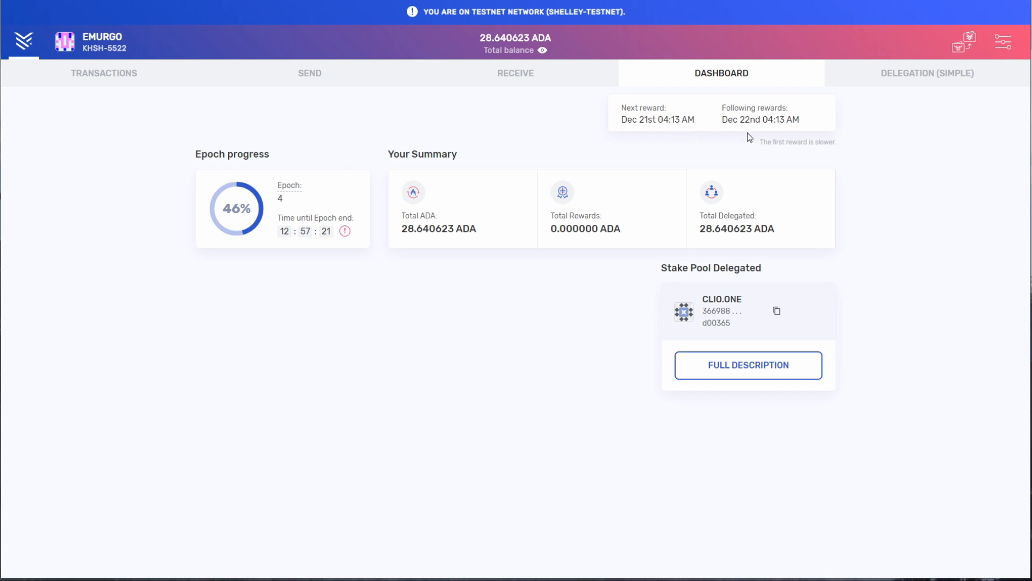
pyautogui.moveTo(779, 135)
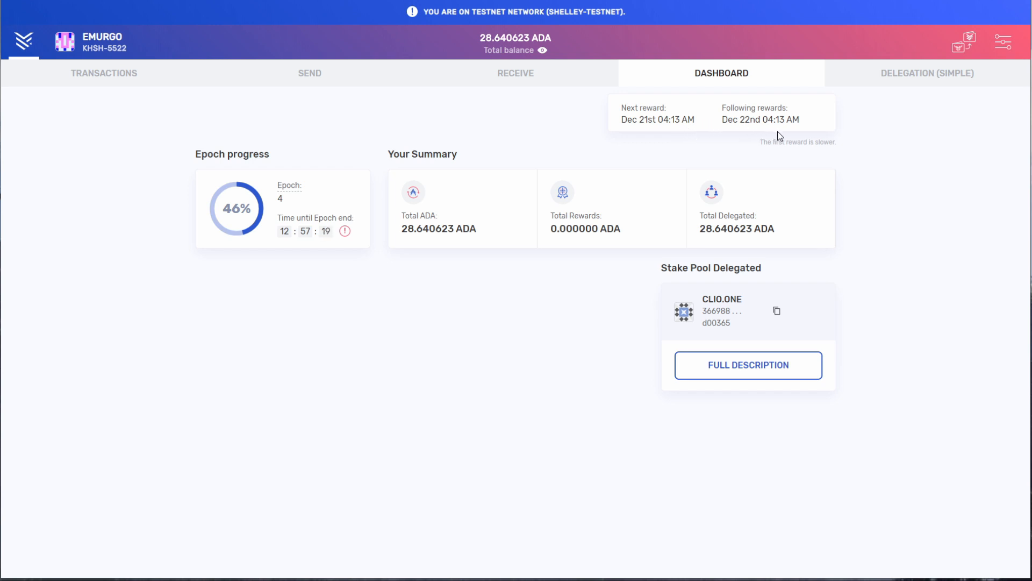
pyautogui.moveTo(652, 125)
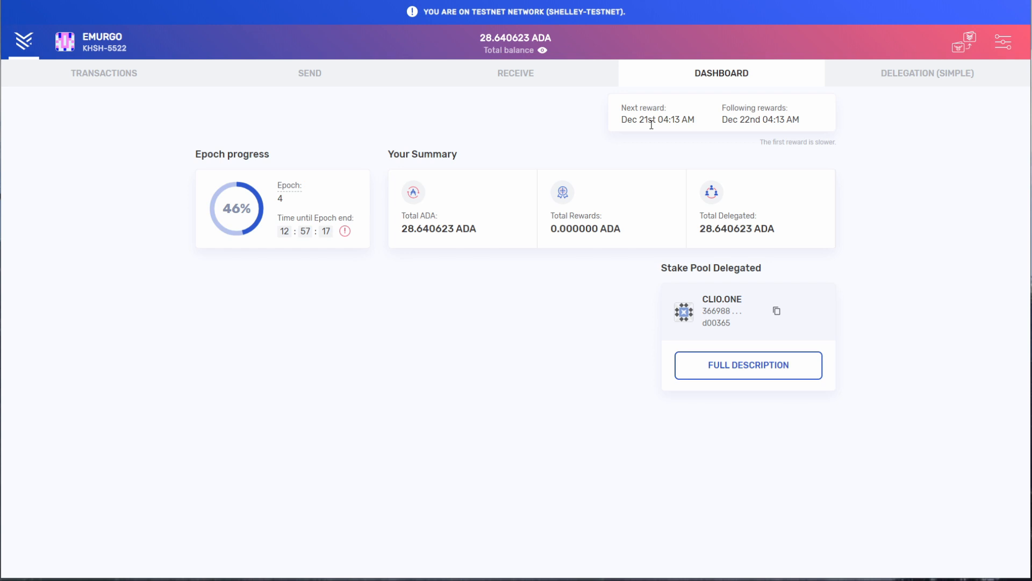